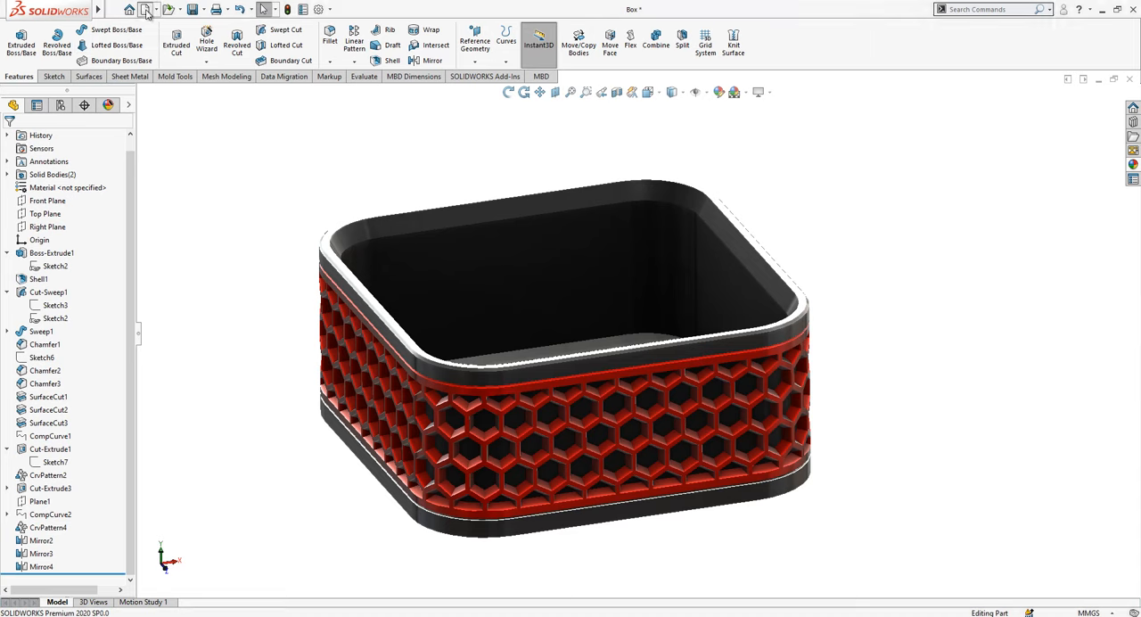
Step: Start a new SOLIDWORKS document from the toolbar
{"action": "left_click", "coordinate": [148, 9]}
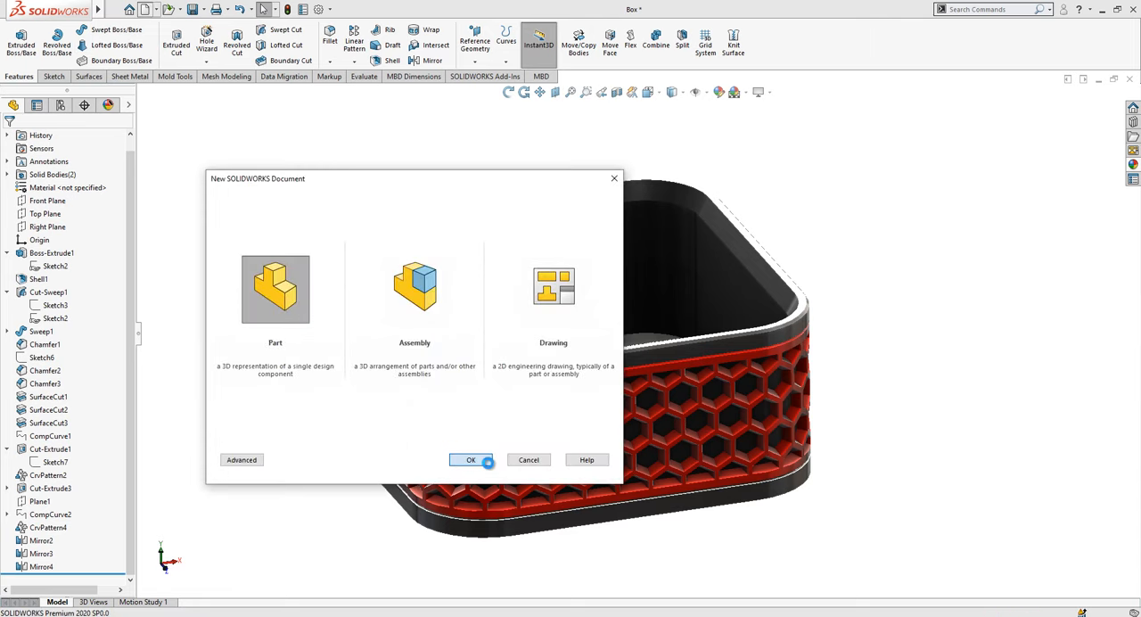
Step: Create a new part and sketch an 80 mm centre rectangle on the Top Plane at the origin
{"action": "left_click", "coordinate": [471, 461]}
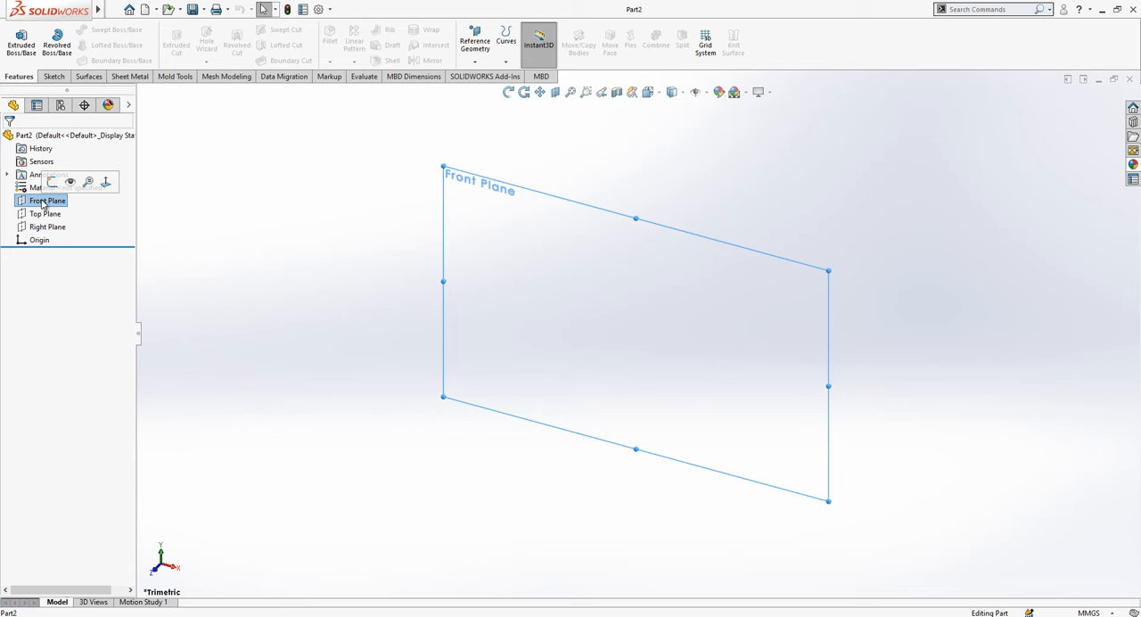
{"action": "left_click", "coordinate": [45, 214]}
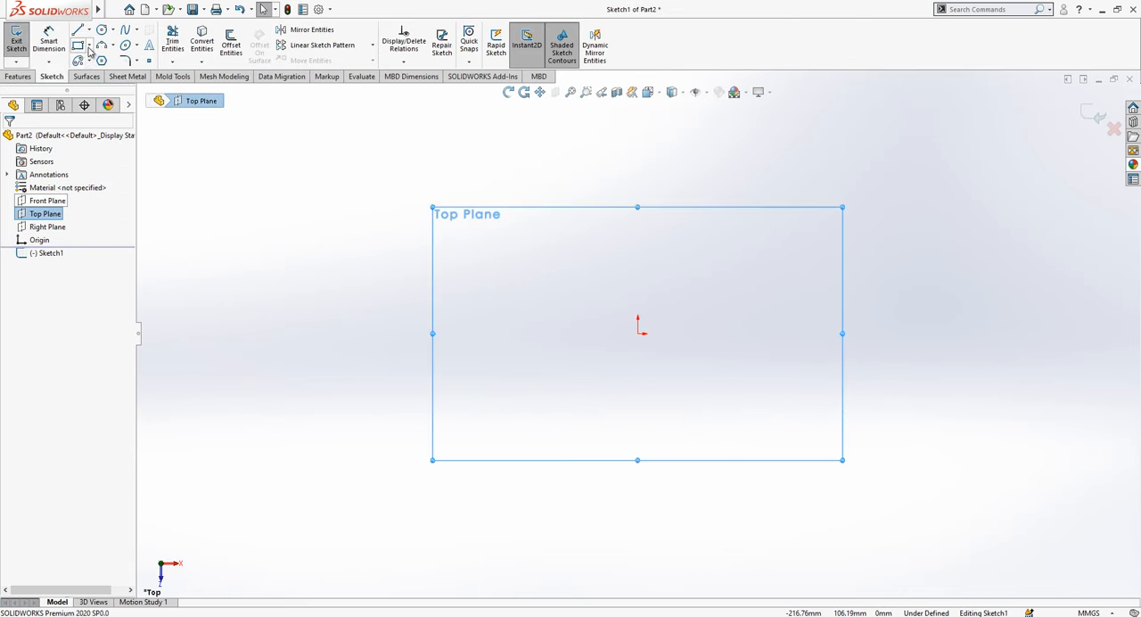
{"action": "left_click", "coordinate": [79, 44]}
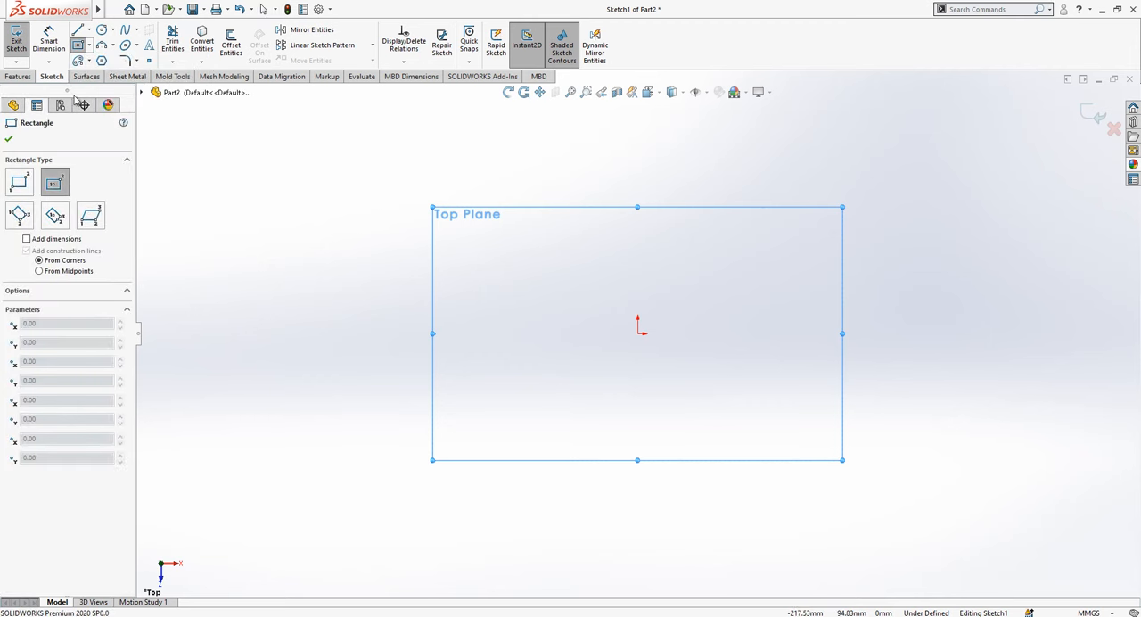
{"action": "left_click_drag", "start_coordinate": [639, 336], "coordinate": [740, 246]}
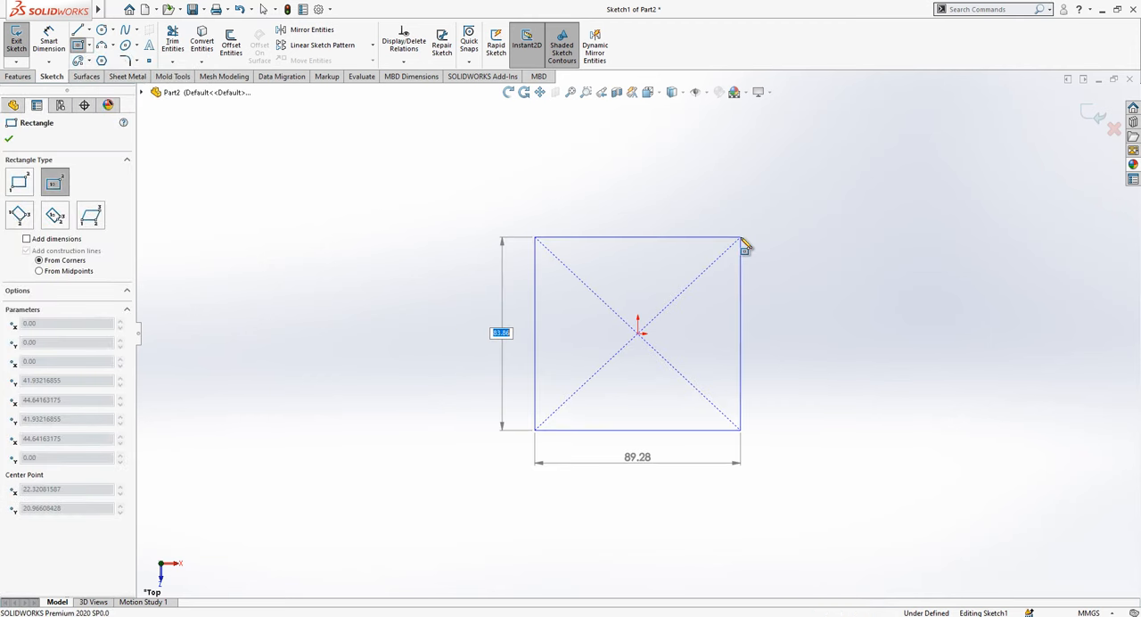
{"action": "left_click", "coordinate": [638, 239]}
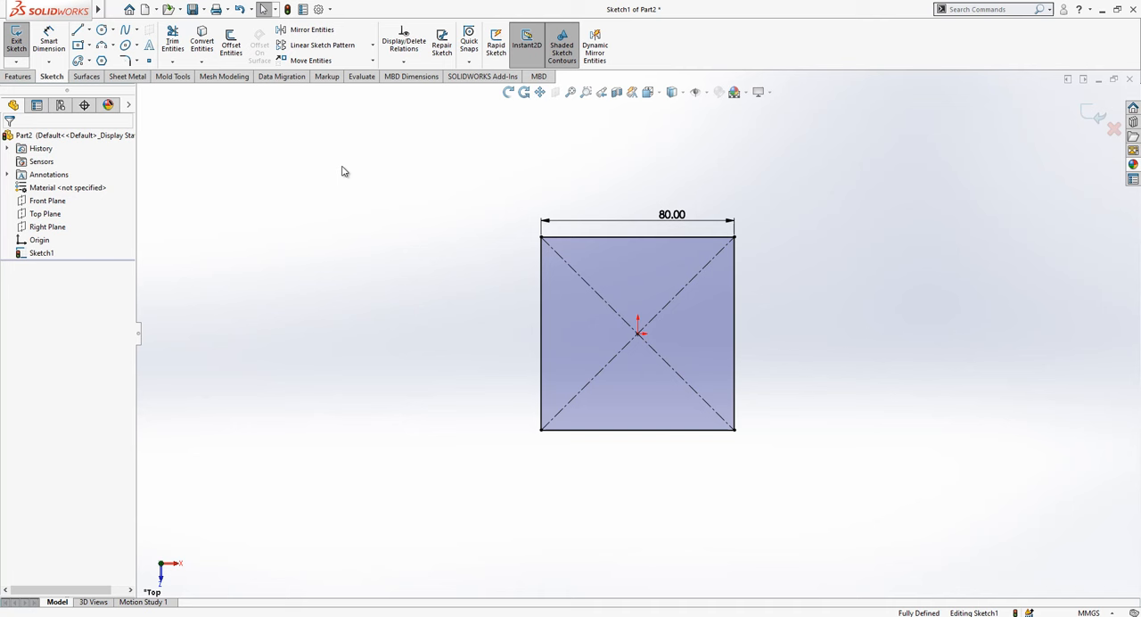
Step: Round the square's four corners with 15 mm sketch fillets
{"action": "left_click", "coordinate": [128, 61]}
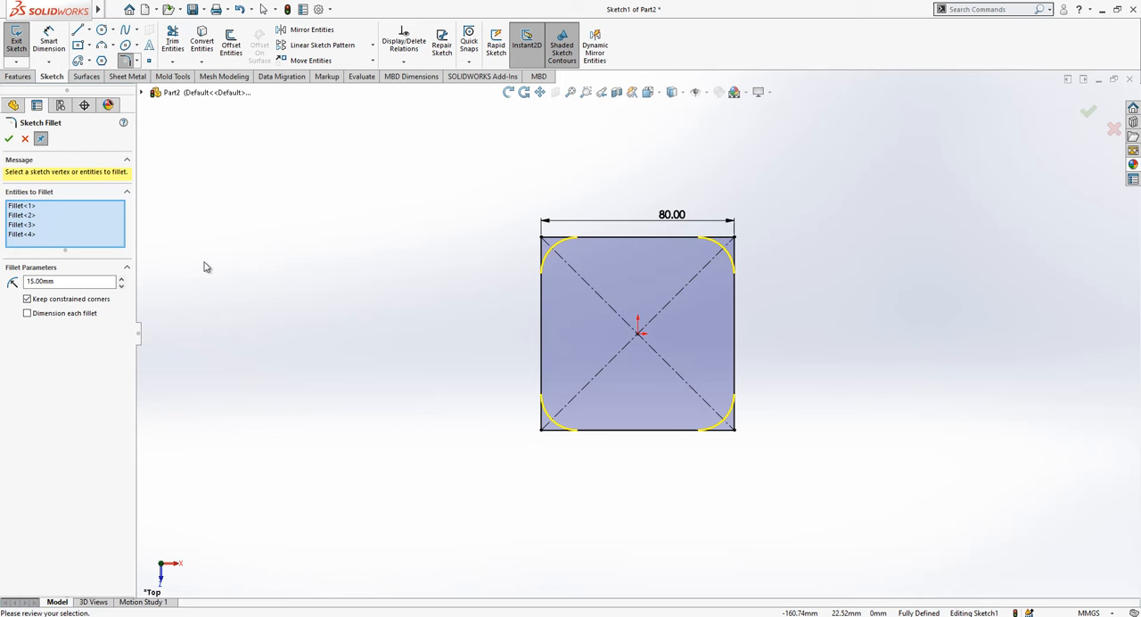
{"action": "left_click", "coordinate": [7, 139]}
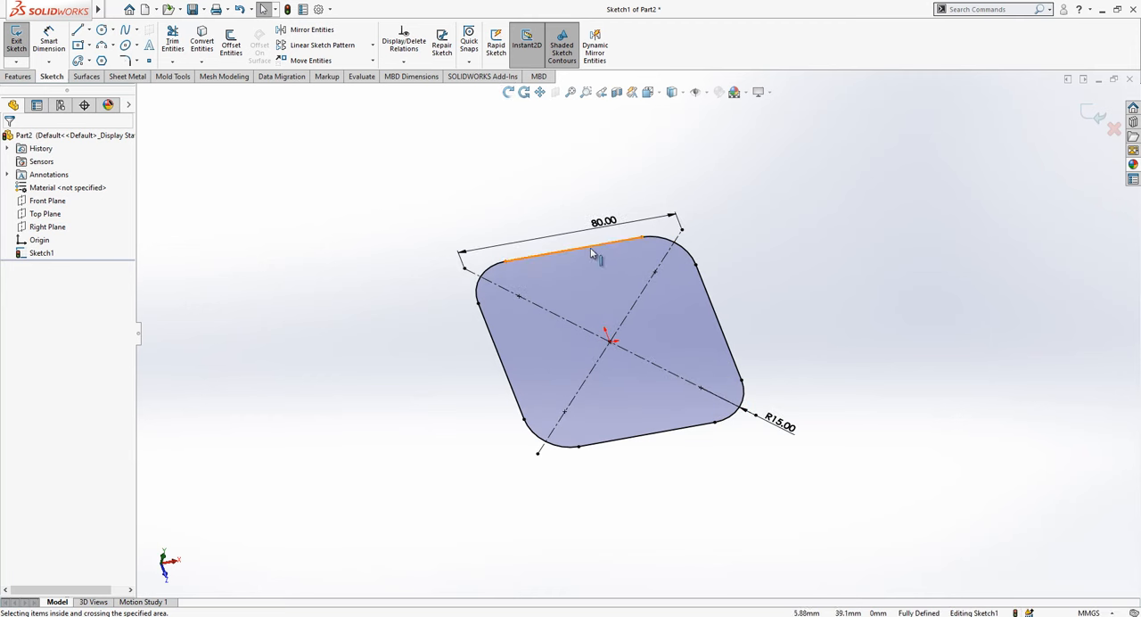
{"action": "left_click", "coordinate": [978, 157]}
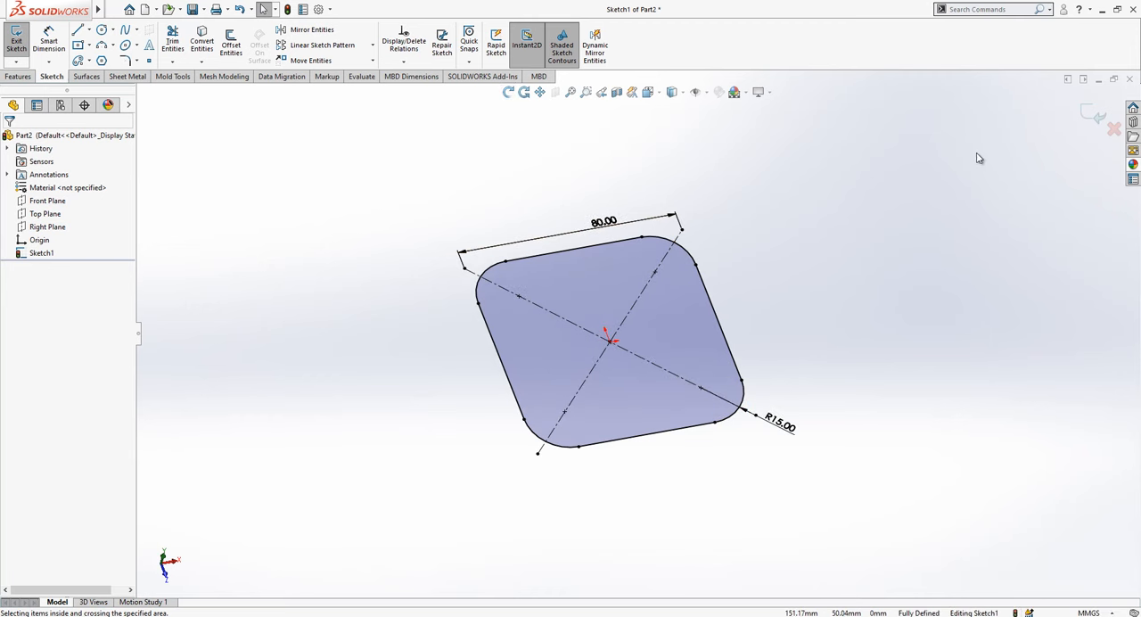
Step: Extrude the rounded square into a block and shell it with the top face removed
{"action": "left_click", "coordinate": [16, 41]}
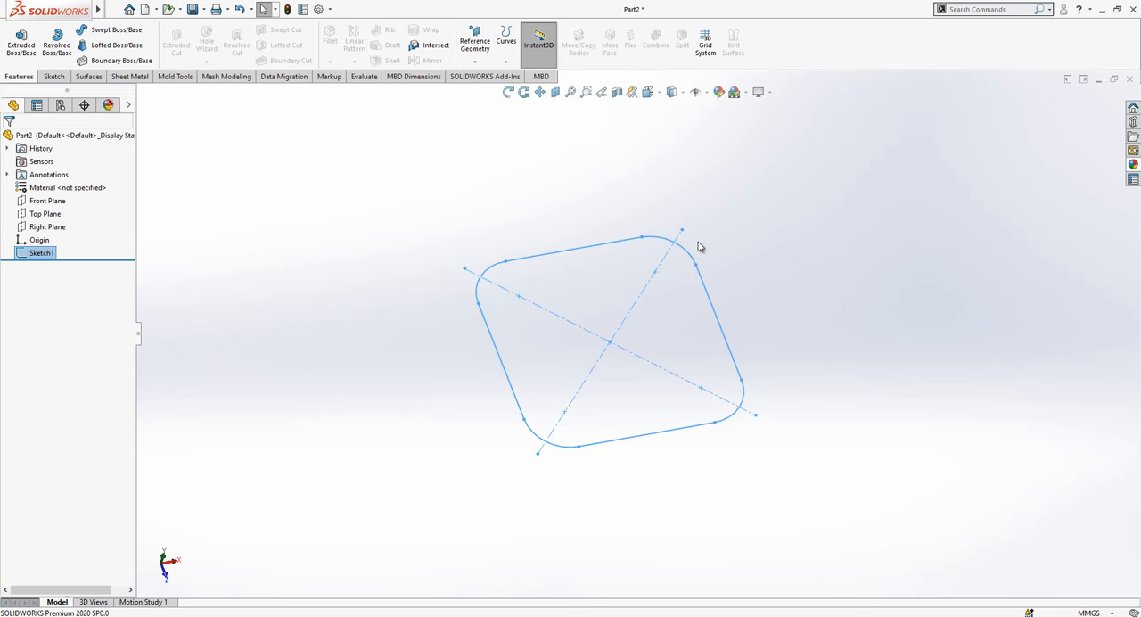
{"action": "left_click", "coordinate": [20, 39]}
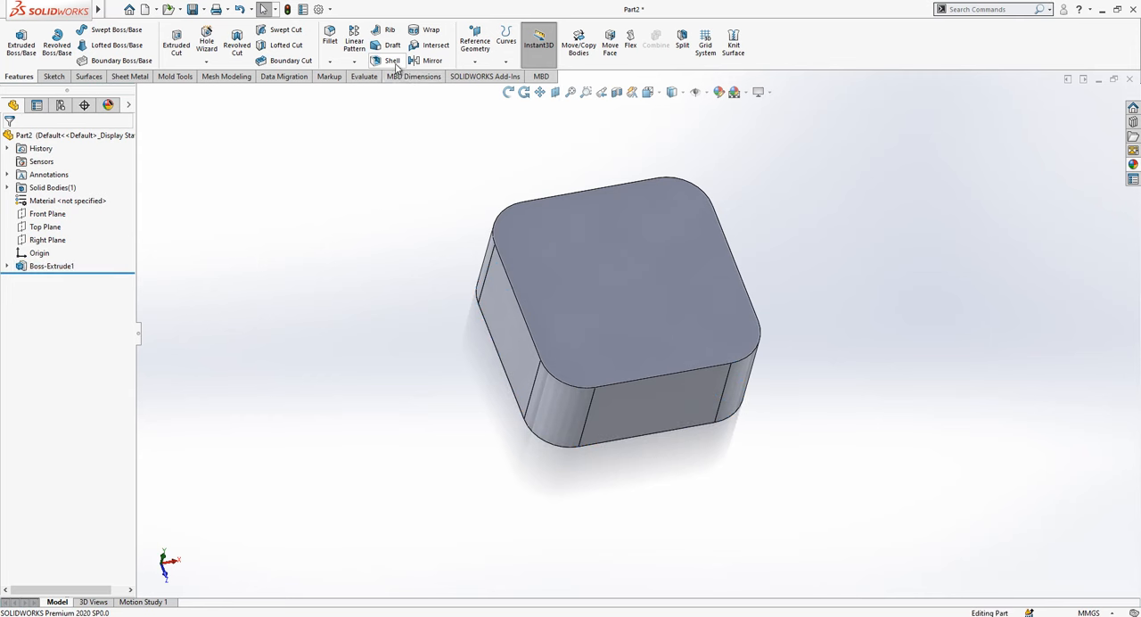
{"action": "left_click", "coordinate": [393, 61]}
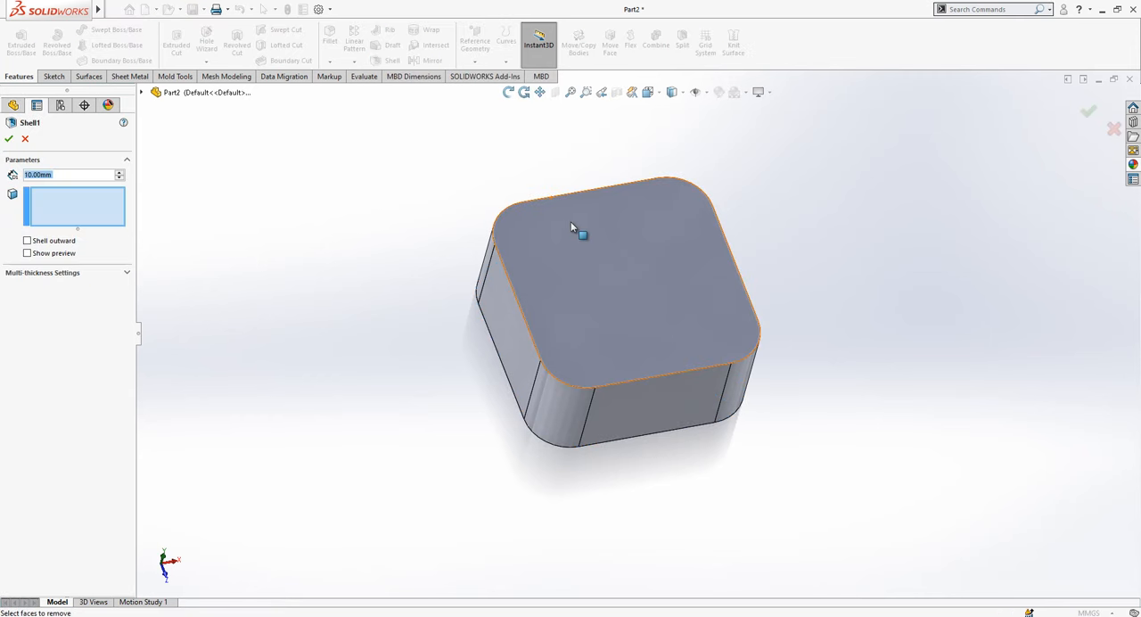
{"action": "left_click", "coordinate": [581, 234]}
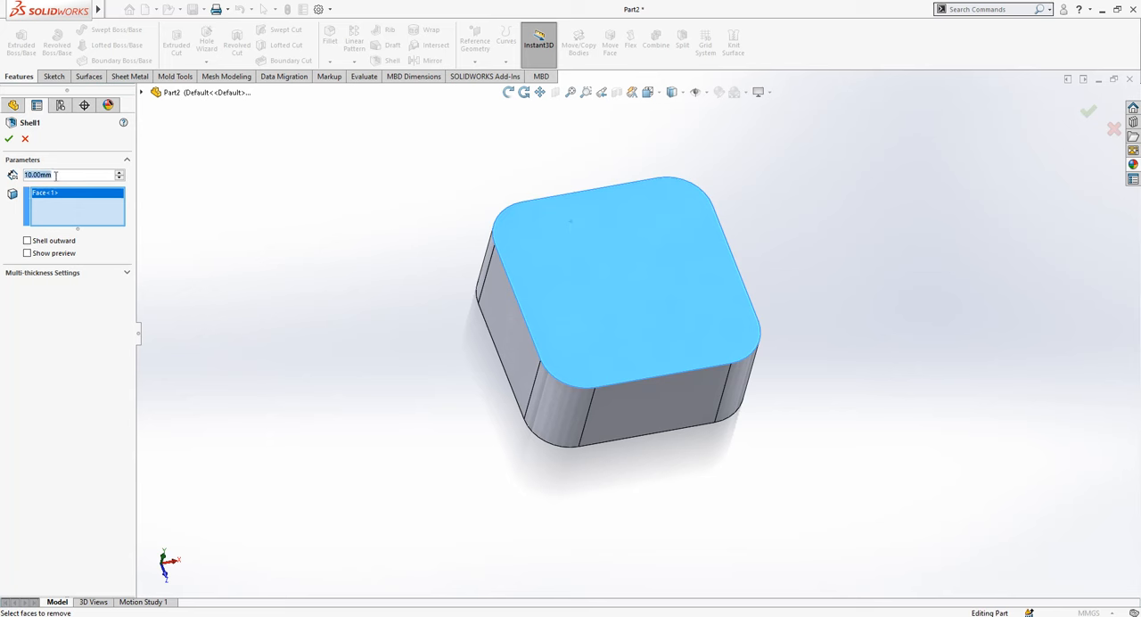
{"action": "left_click", "coordinate": [9, 139]}
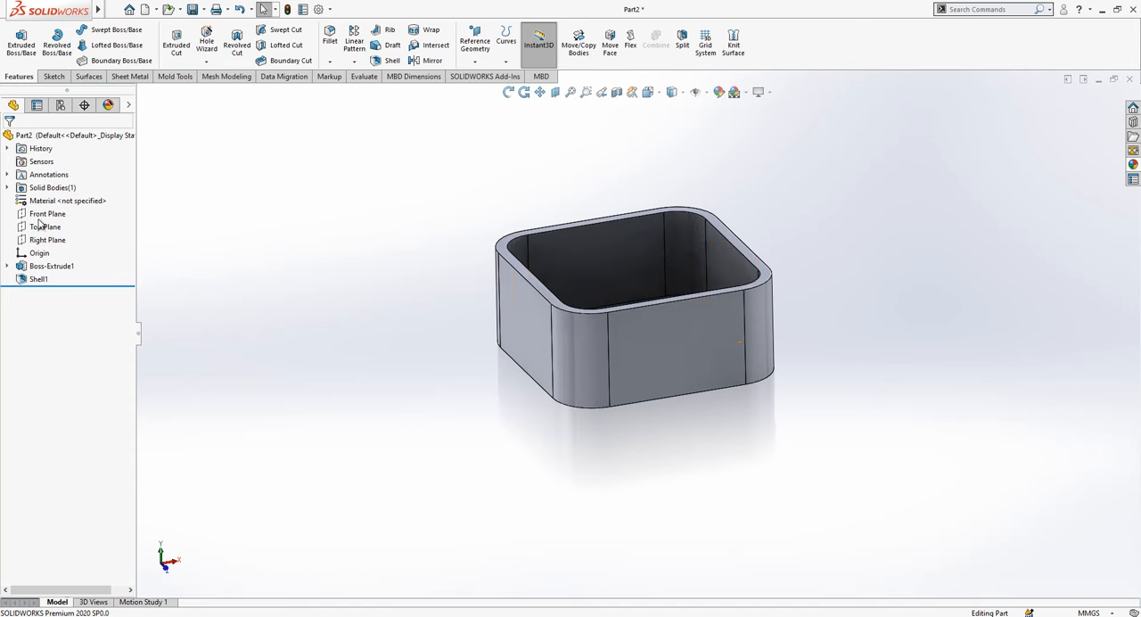
Step: Sketch a narrow rectangular profile on the Front Plane at the wall
{"action": "left_click", "coordinate": [47, 214]}
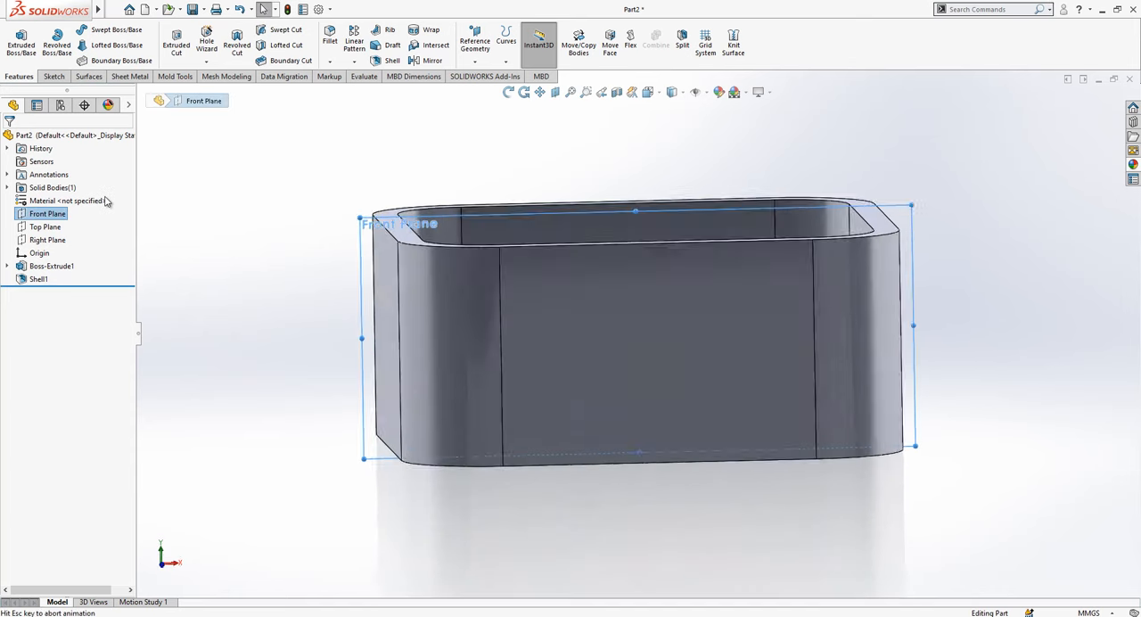
{"action": "right_click", "coordinate": [46, 214]}
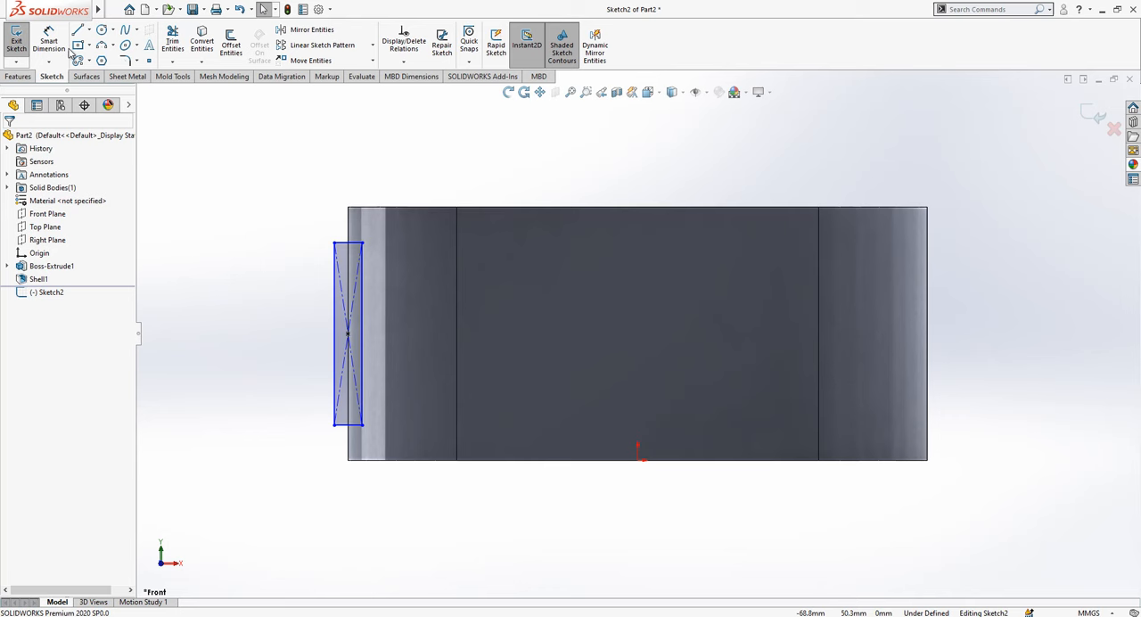
{"action": "left_click", "coordinate": [349, 182]}
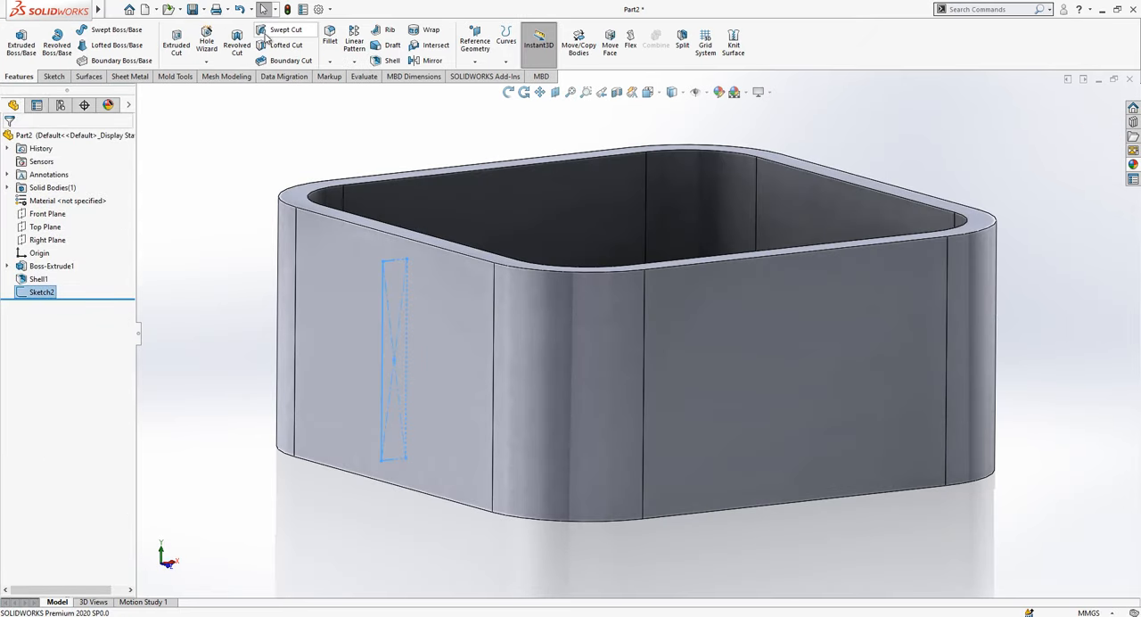
Step: Swept-cut Sketch2 along Sketch1 to groove a band around the walls
{"action": "left_click", "coordinate": [286, 28]}
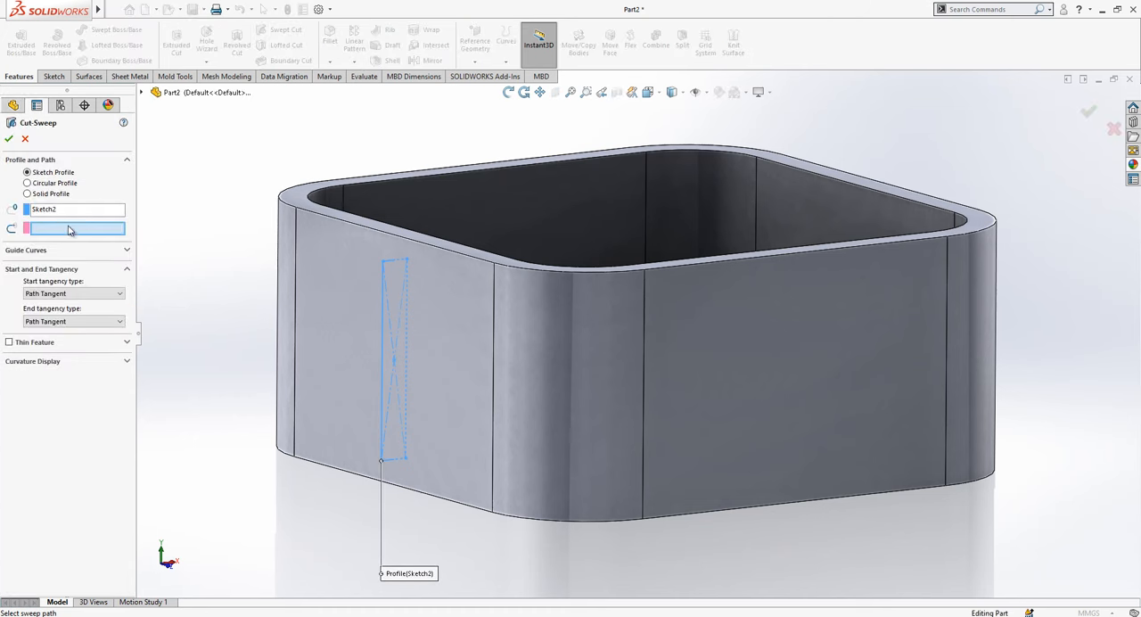
{"action": "left_click", "coordinate": [139, 92]}
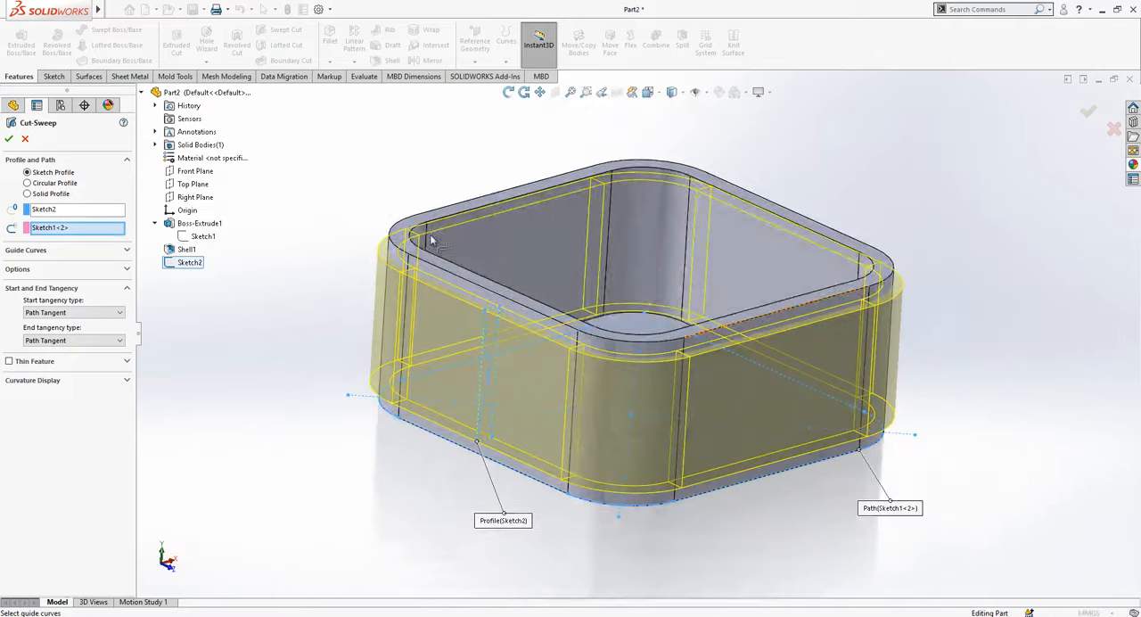
{"action": "left_click", "coordinate": [9, 139]}
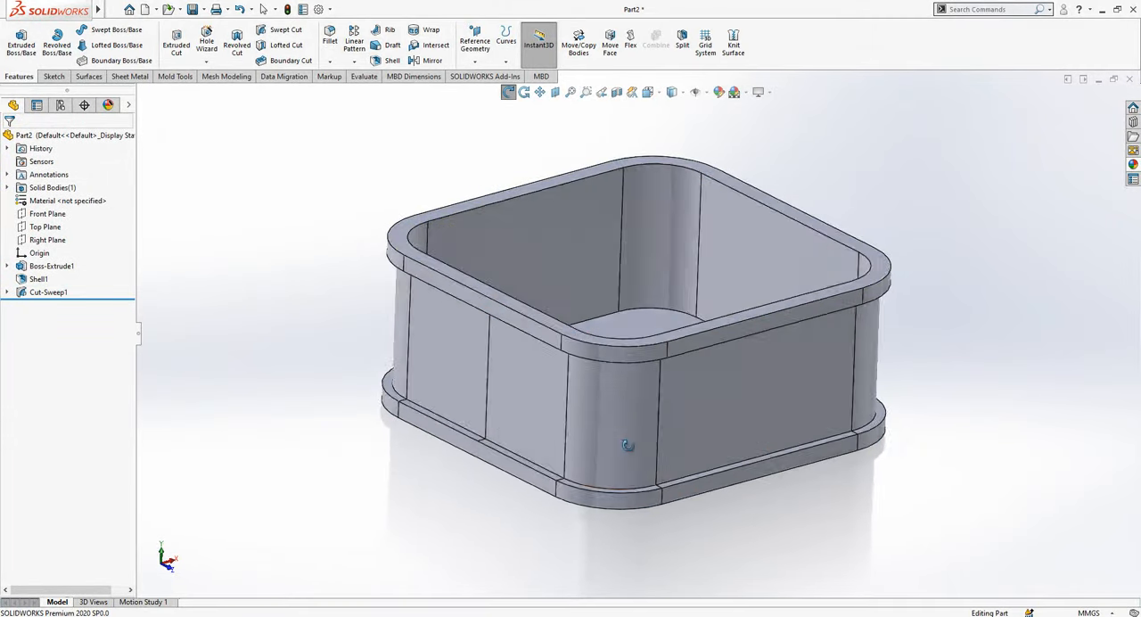
Step: Sketch the band outline on the Front Plane and thin-extrude it 2 mm thick, 14 mm deep
{"action": "left_click", "coordinate": [46, 214]}
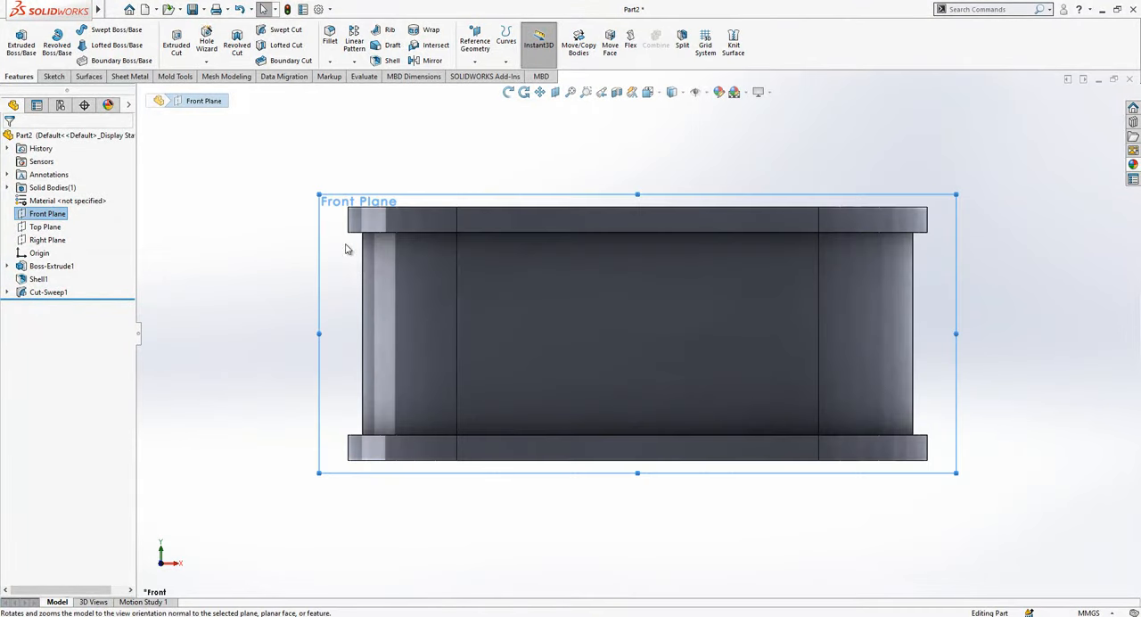
{"action": "right_click", "coordinate": [348, 250]}
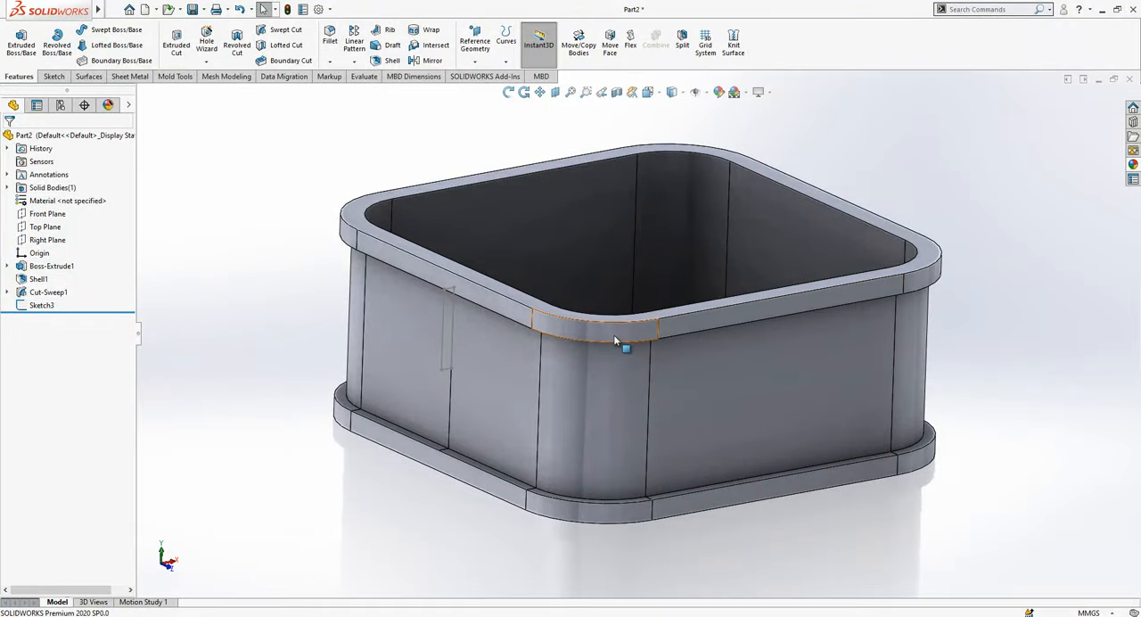
{"action": "left_click_drag", "start_coordinate": [615, 339], "coordinate": [624, 347]}
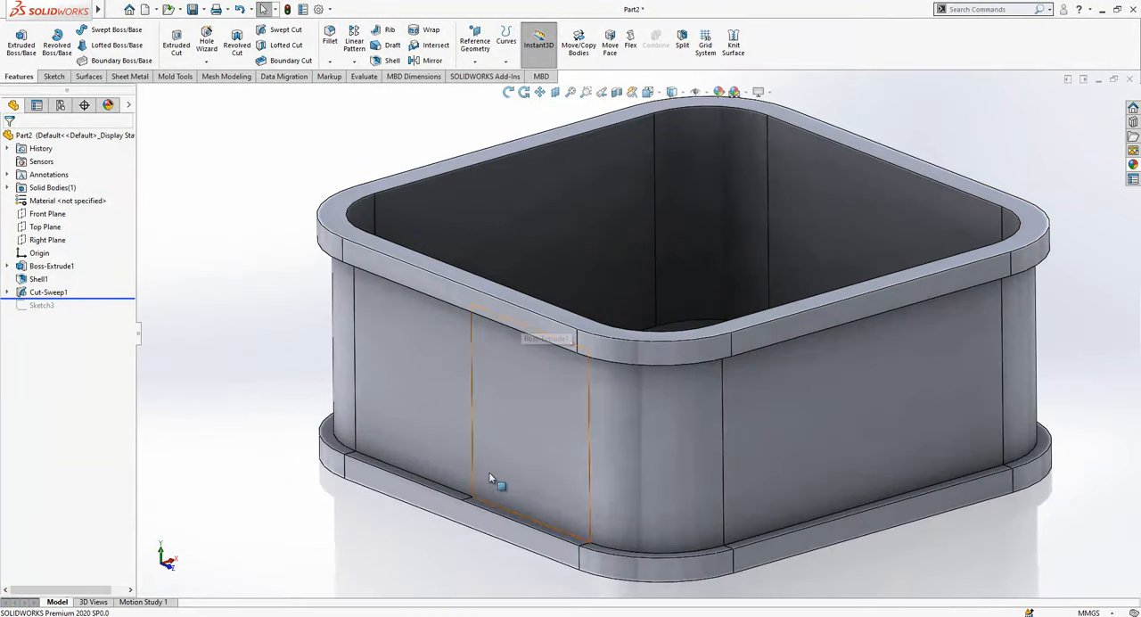
{"action": "scroll", "scroll_direction": "up", "scroll_amount": 3}
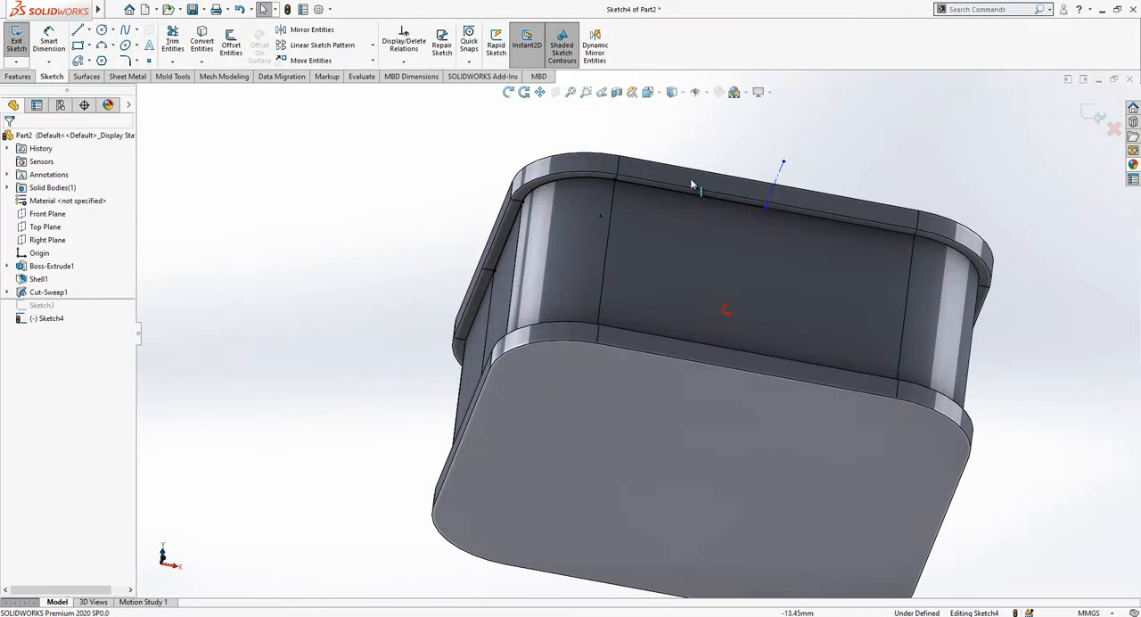
{"action": "left_click_drag", "start_coordinate": [692, 182], "coordinate": [1013, 207]}
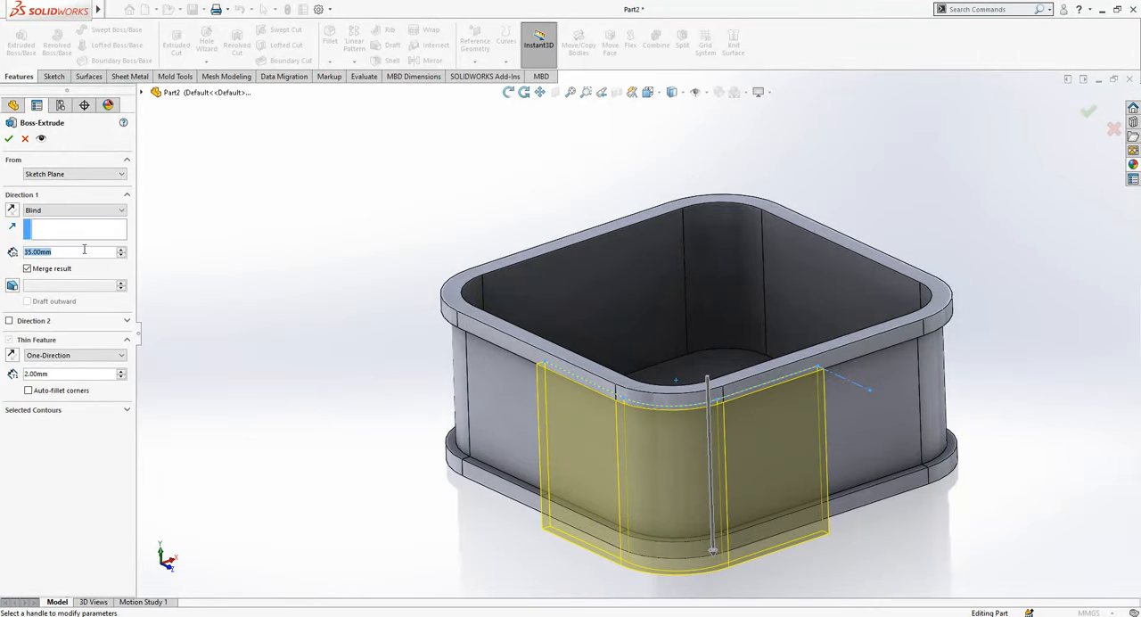
{"action": "type", "text": "14.00mm"}
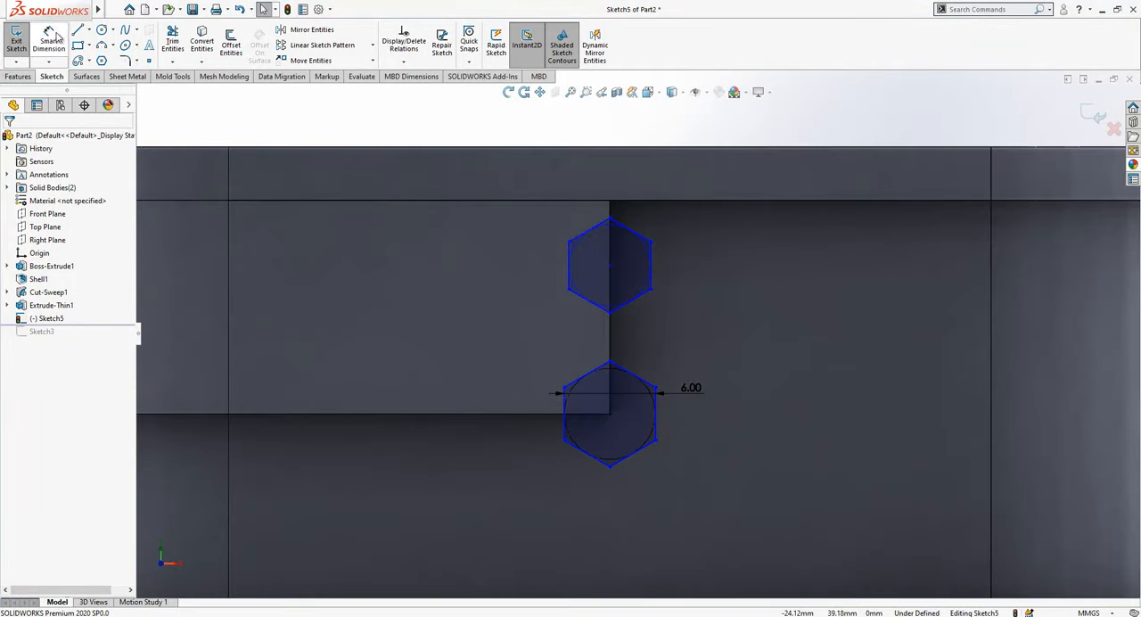
Step: Dimension the two 6 mm hexagons 12 mm apart vertically on the band face
{"action": "left_click", "coordinate": [610, 264]}
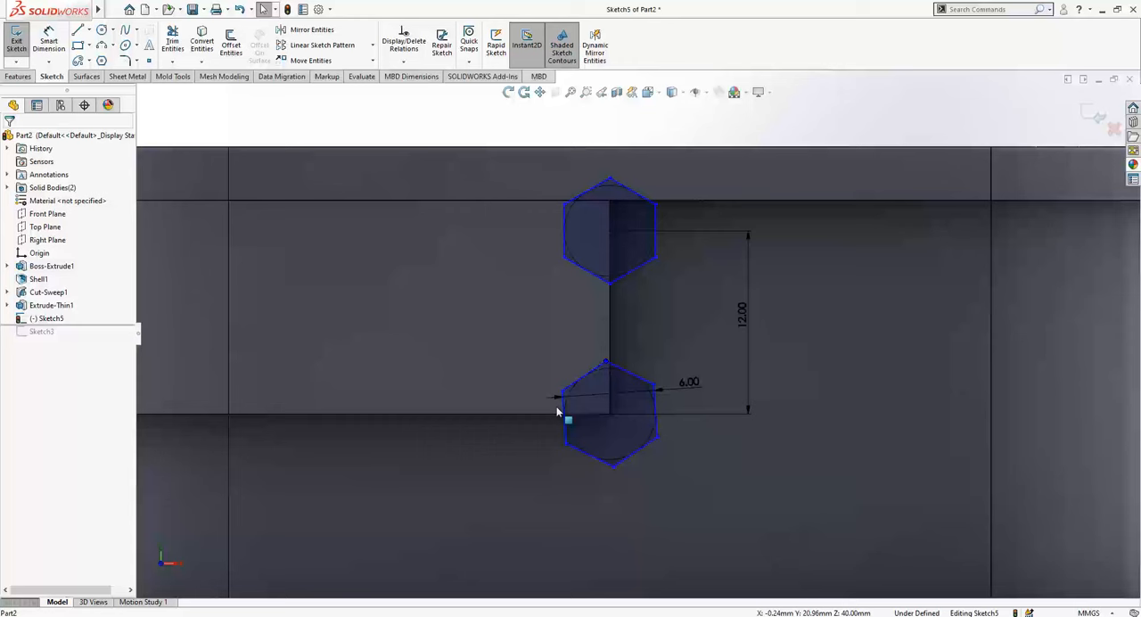
{"action": "left_click", "coordinate": [568, 419]}
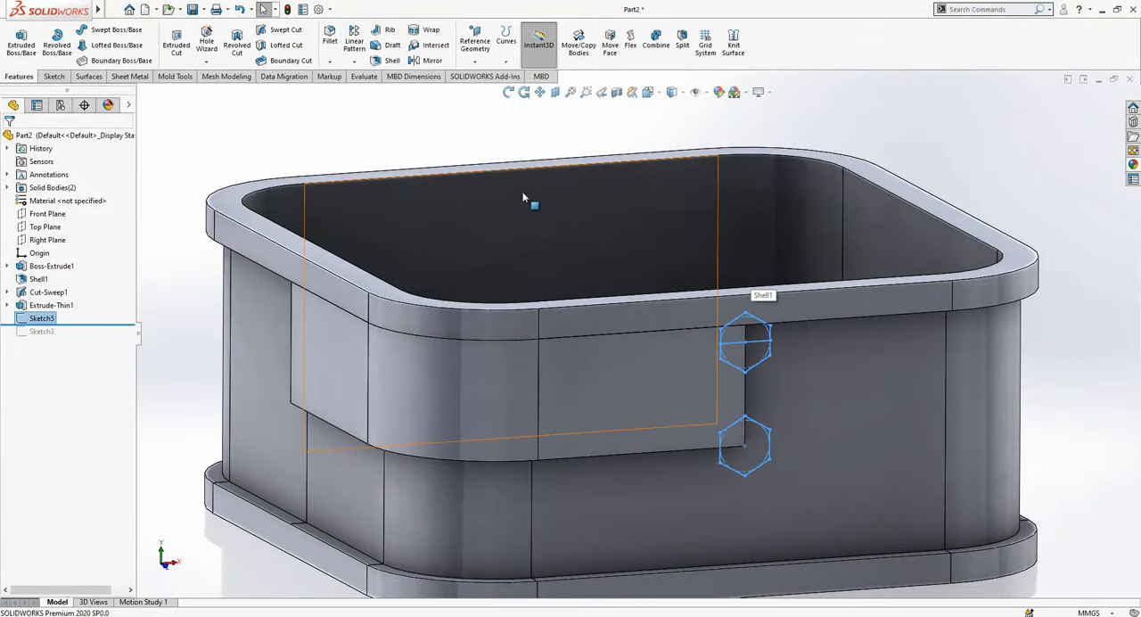
Step: Cut the hexagon regions 14 mm deep with 25° draft, scoped to Extrude-Thin1
{"action": "left_click", "coordinate": [174, 39]}
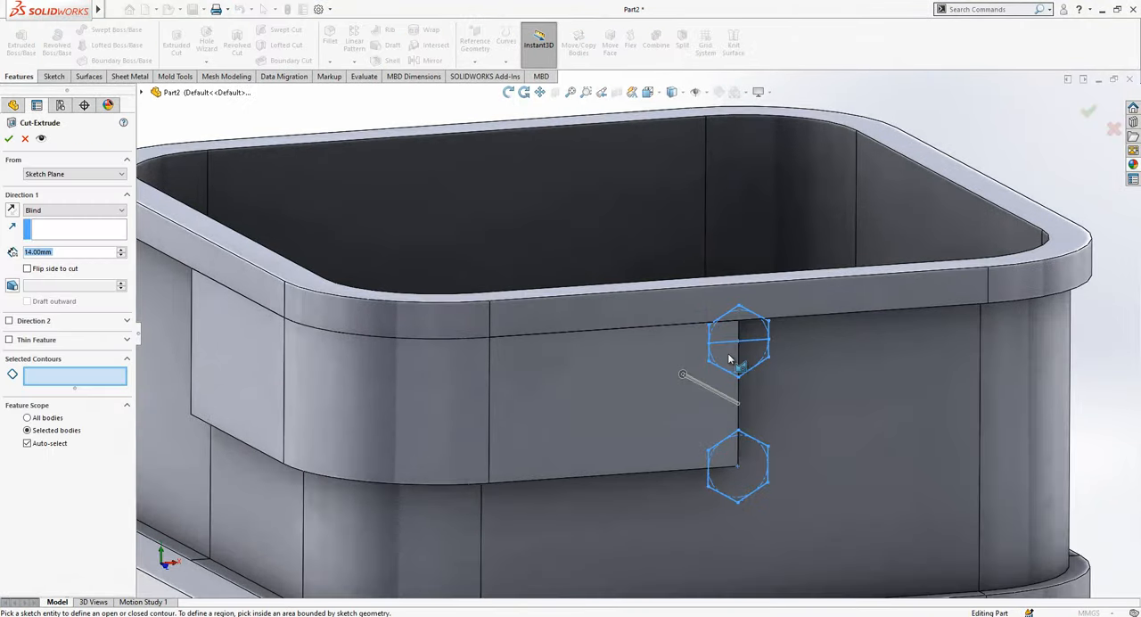
{"action": "left_click", "coordinate": [738, 467]}
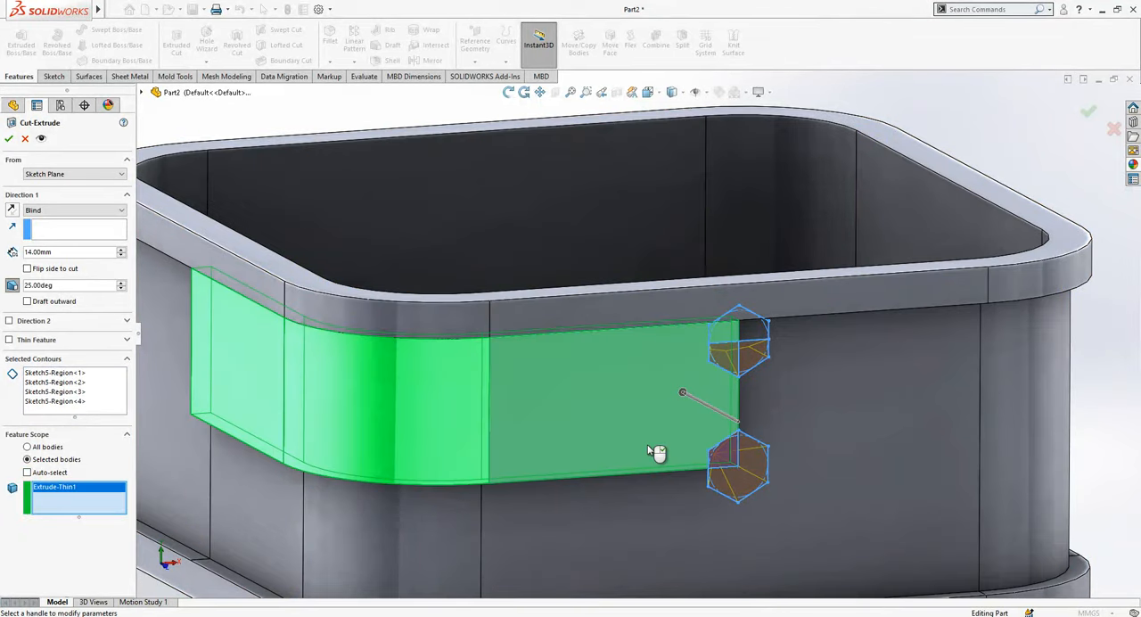
{"action": "left_click", "coordinate": [9, 139]}
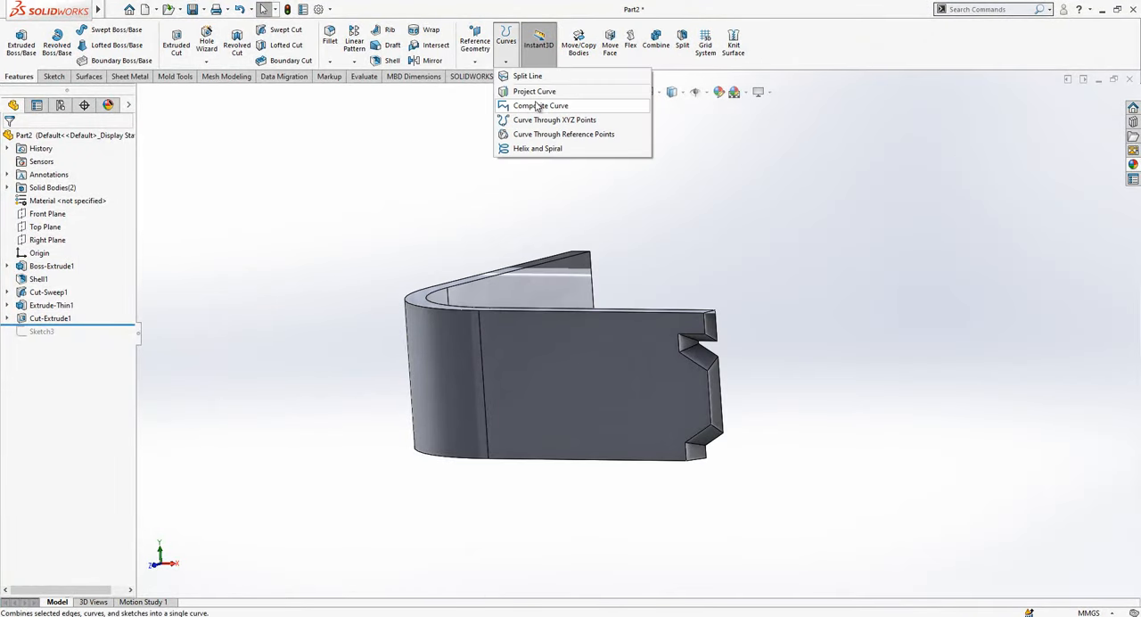
Step: Join the band's top edges into composite curve CompCurve1
{"action": "left_click", "coordinate": [540, 105]}
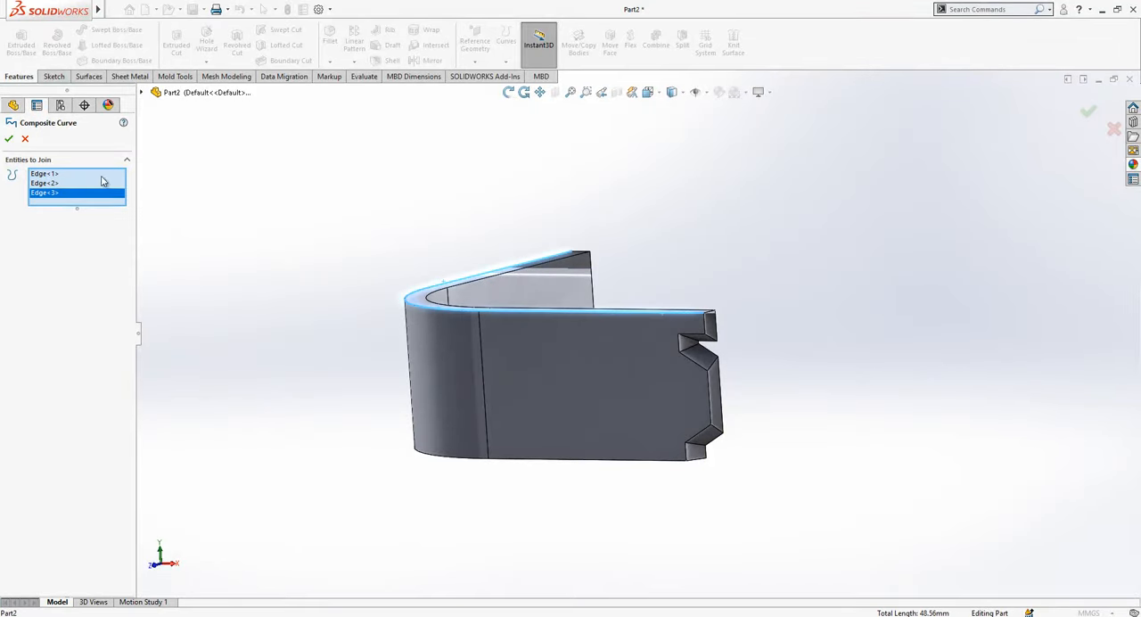
{"action": "left_click", "coordinate": [7, 139]}
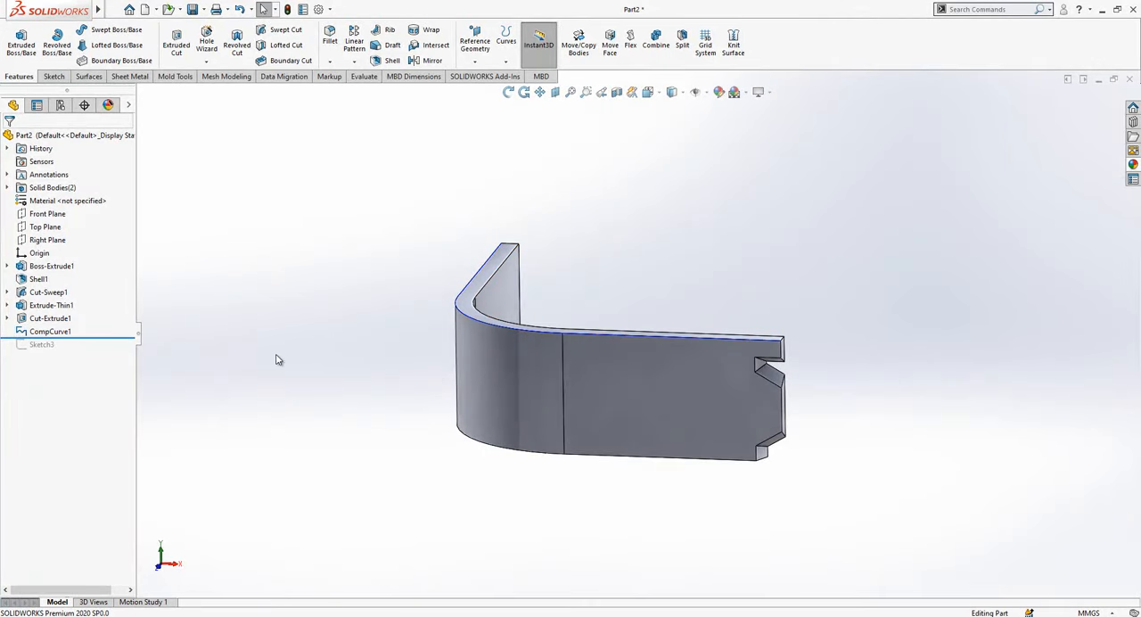
{"action": "left_click", "coordinate": [50, 332]}
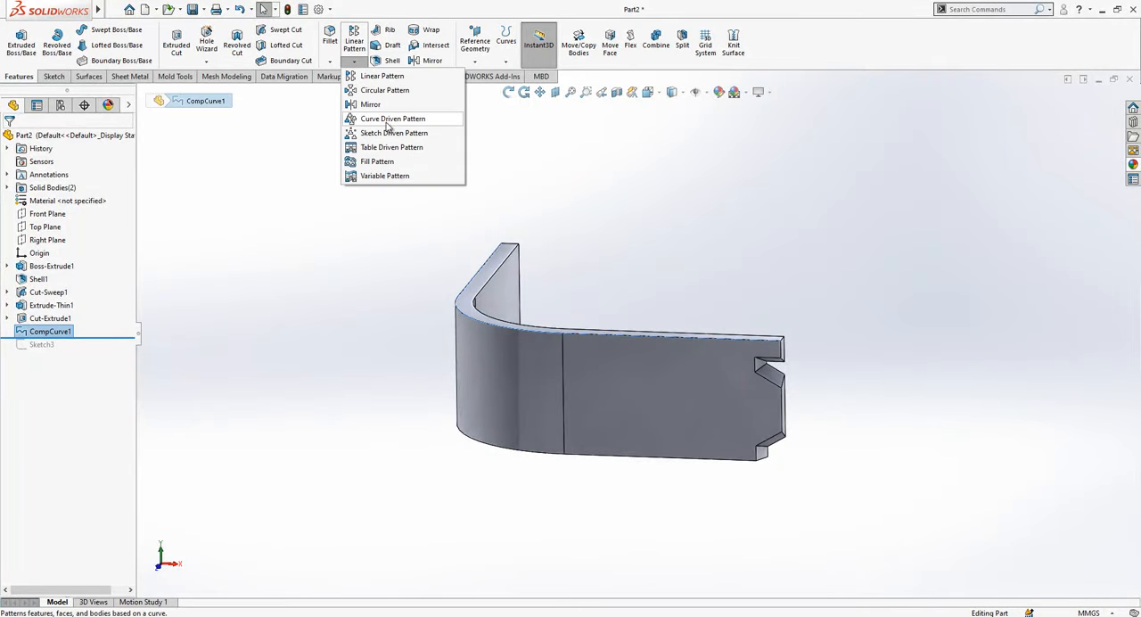
Step: Pattern Cut-Extrude1 12 times equally spaced along CompCurve1
{"action": "left_click", "coordinate": [392, 118]}
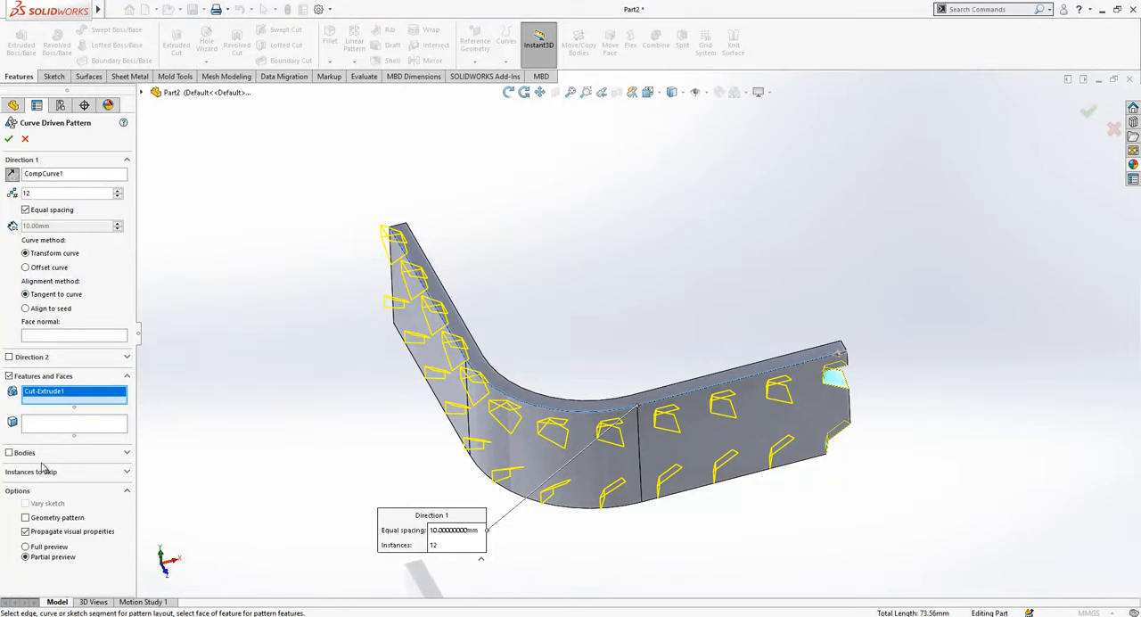
{"action": "mouse_move", "coordinate": [71, 547]}
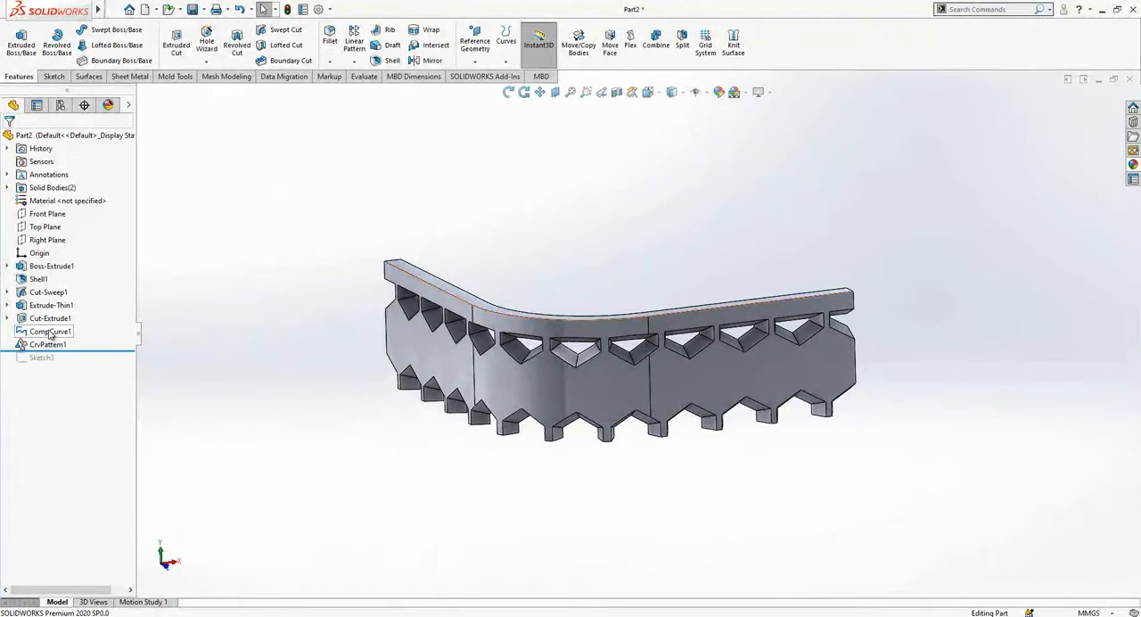
Step: Apply an orange colour appearance to the part
{"action": "left_click", "coordinate": [53, 187]}
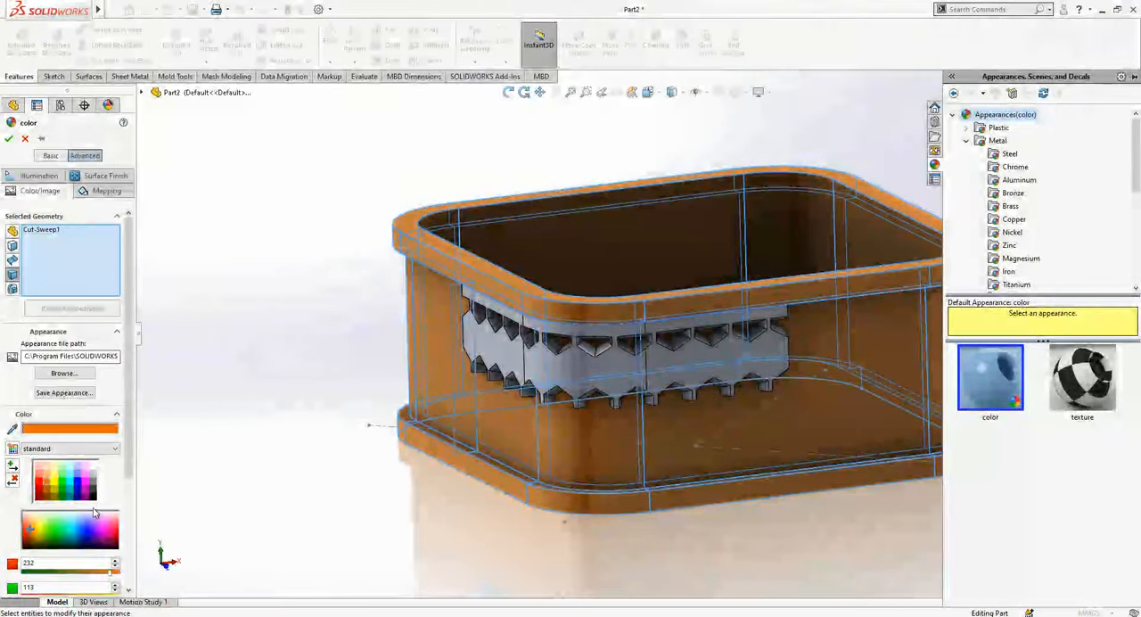
{"action": "left_click", "coordinate": [9, 139]}
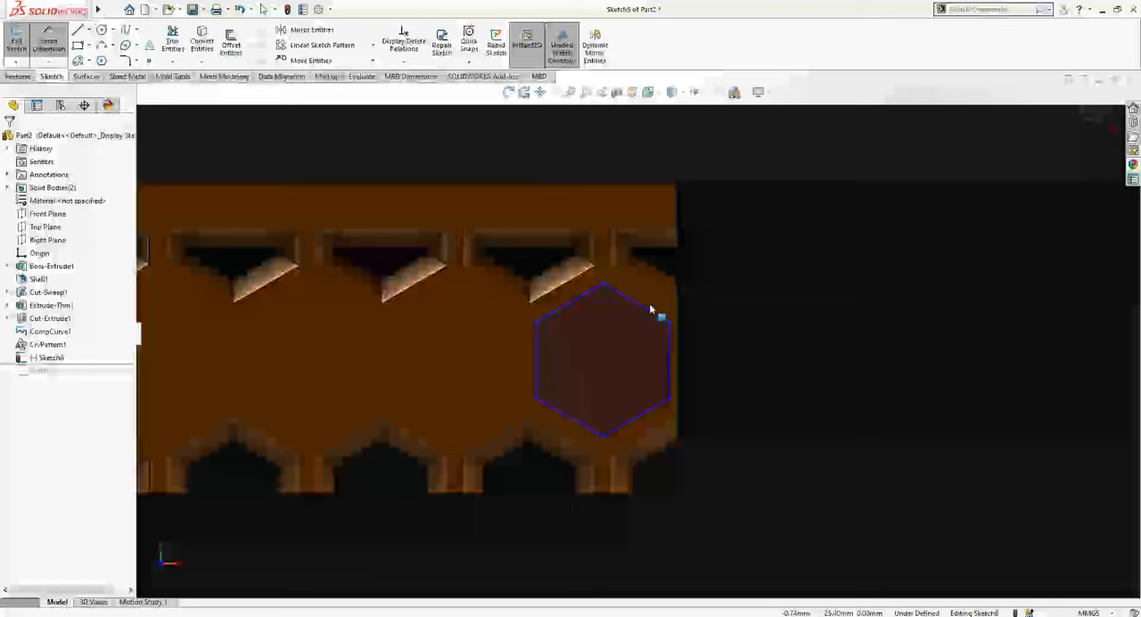
Step: Place the hexagon on the band's end face for the next lattice cut
{"action": "left_click", "coordinate": [603, 304]}
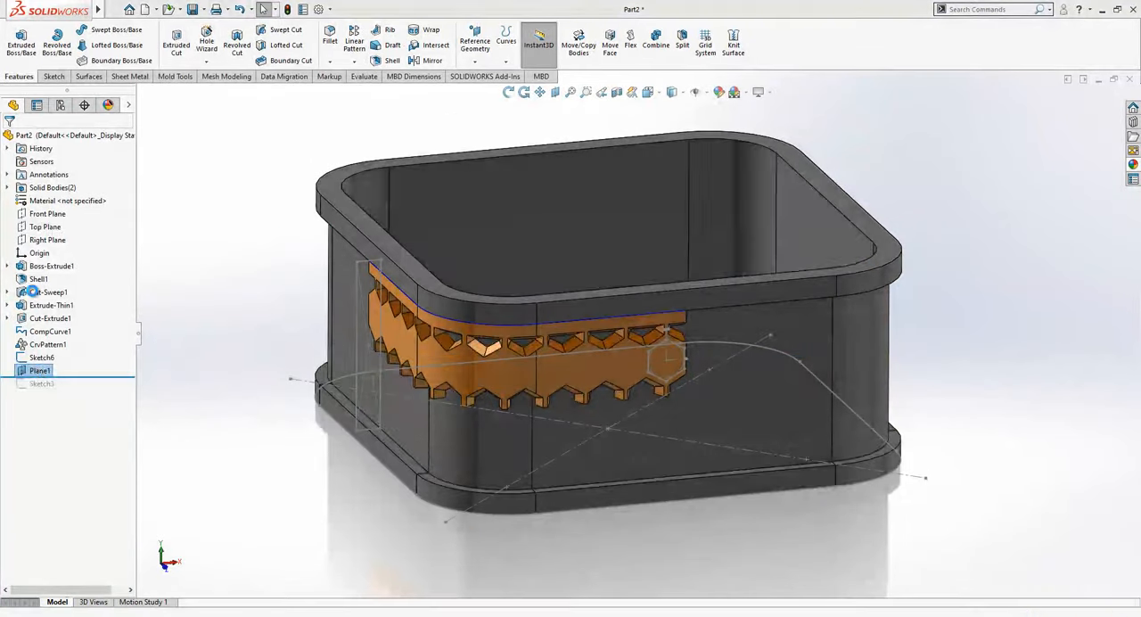
Step: Create Plane2 from the band face as a new reference plane
{"action": "left_click", "coordinate": [474, 41]}
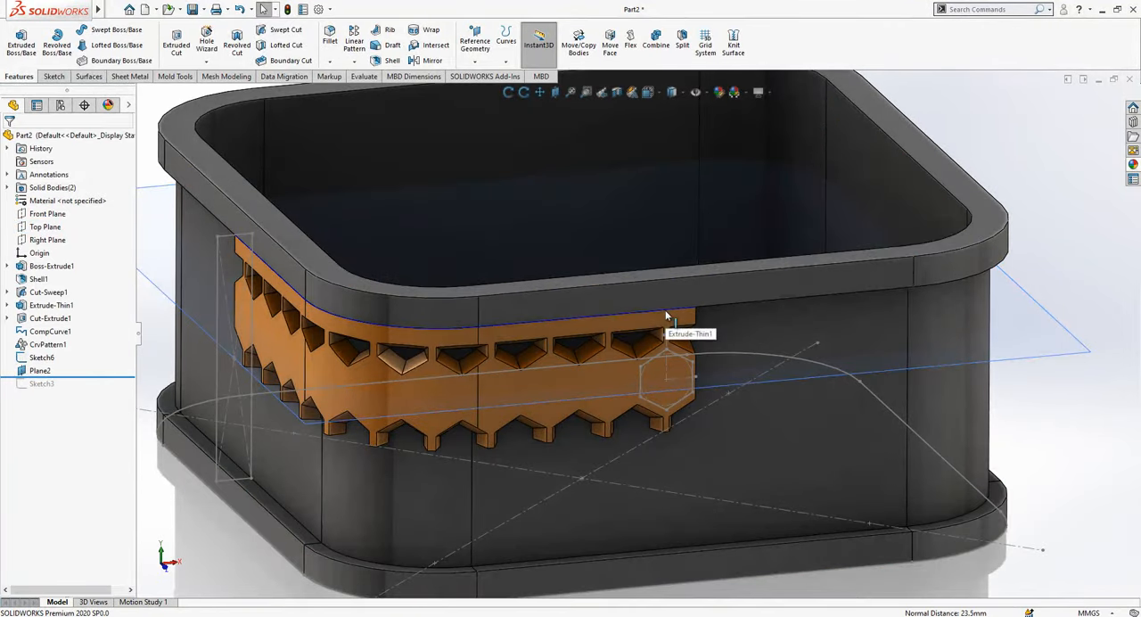
{"action": "left_click", "coordinate": [50, 332]}
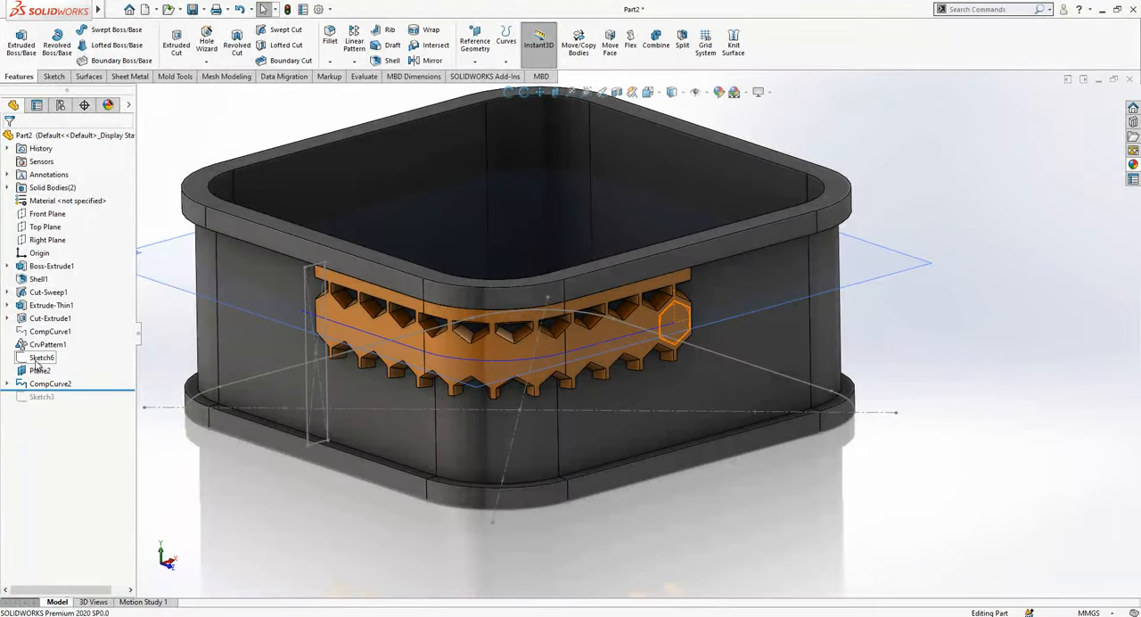
Step: Cut Cut-Extrude2 through the new hexagon and select the second composite curve
{"action": "left_click", "coordinate": [42, 357]}
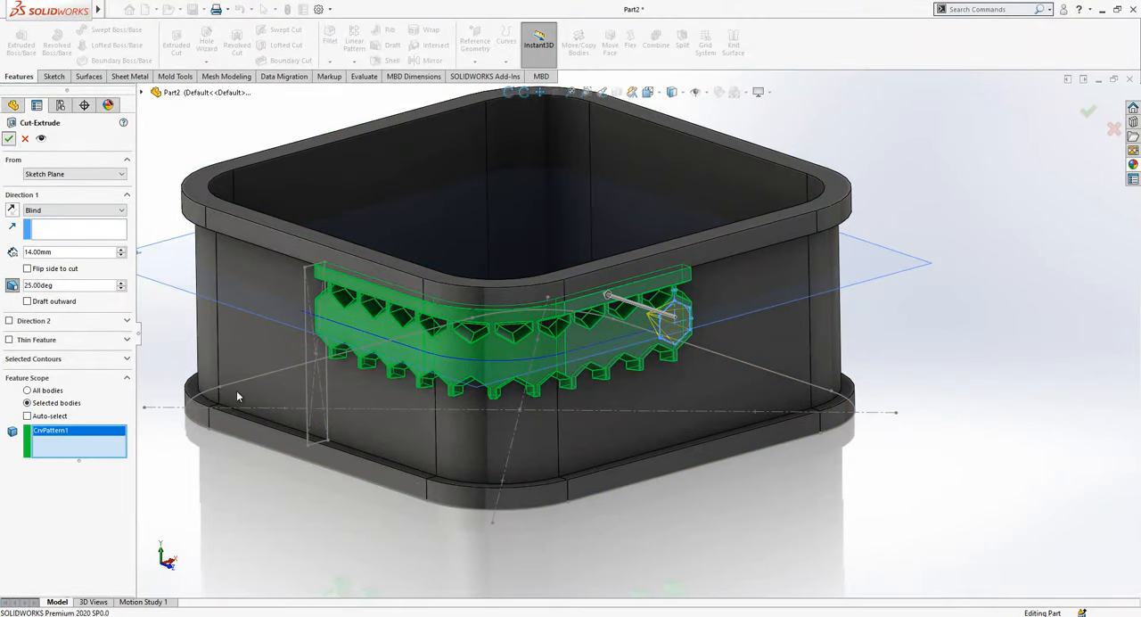
{"action": "left_click", "coordinate": [9, 139]}
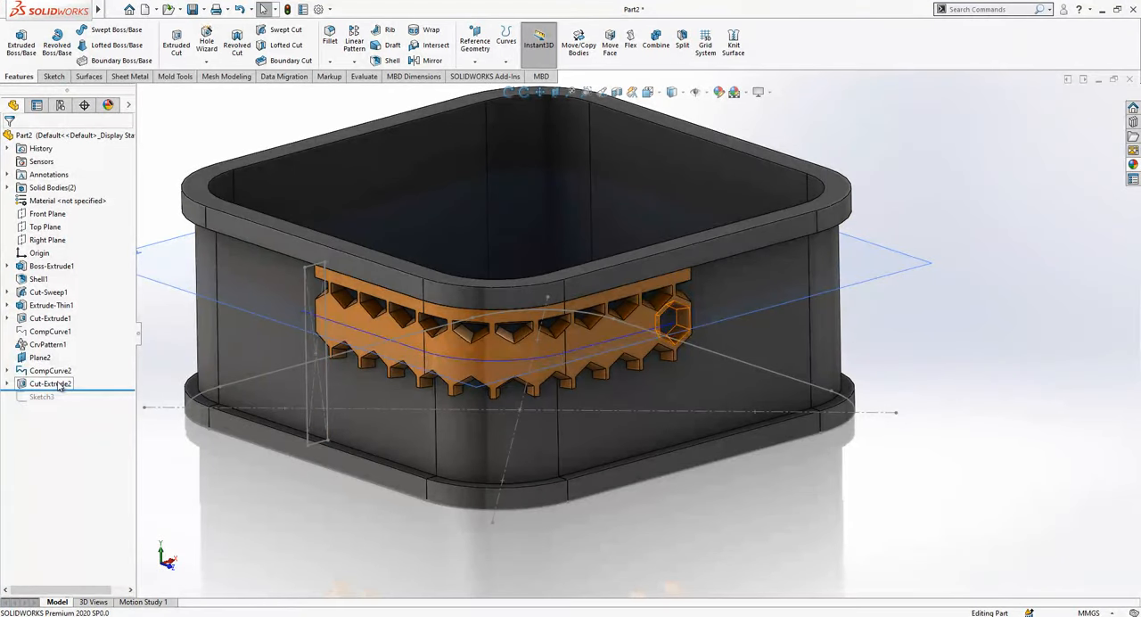
{"action": "left_click", "coordinate": [50, 371]}
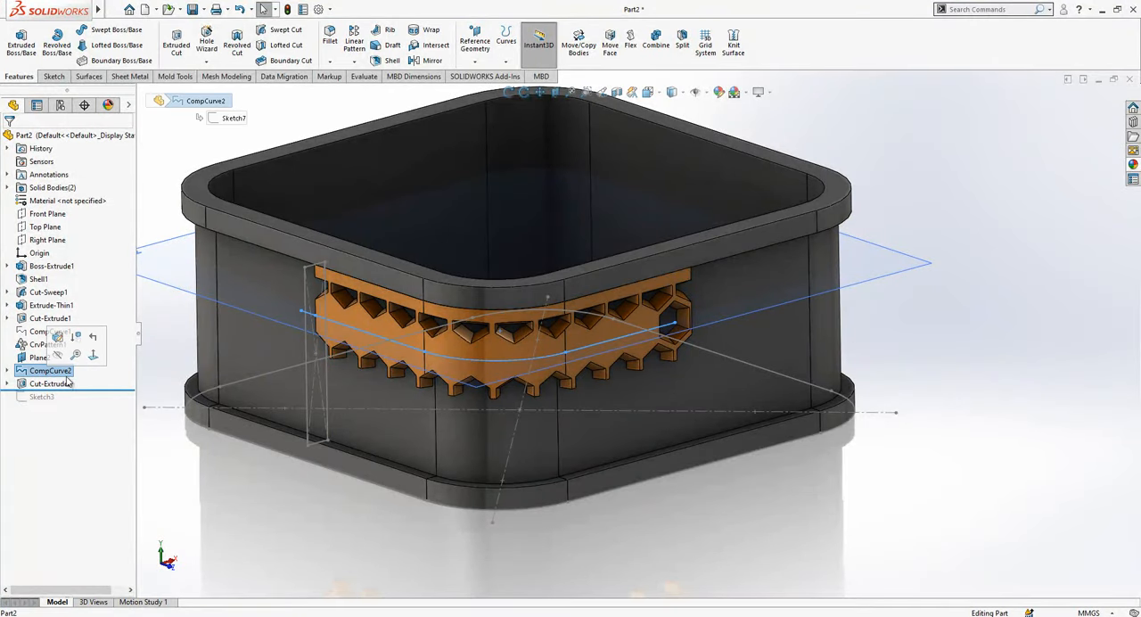
Step: Try a Sketch Driven Pattern, then review the pattern type list again
{"action": "left_click", "coordinate": [353, 39]}
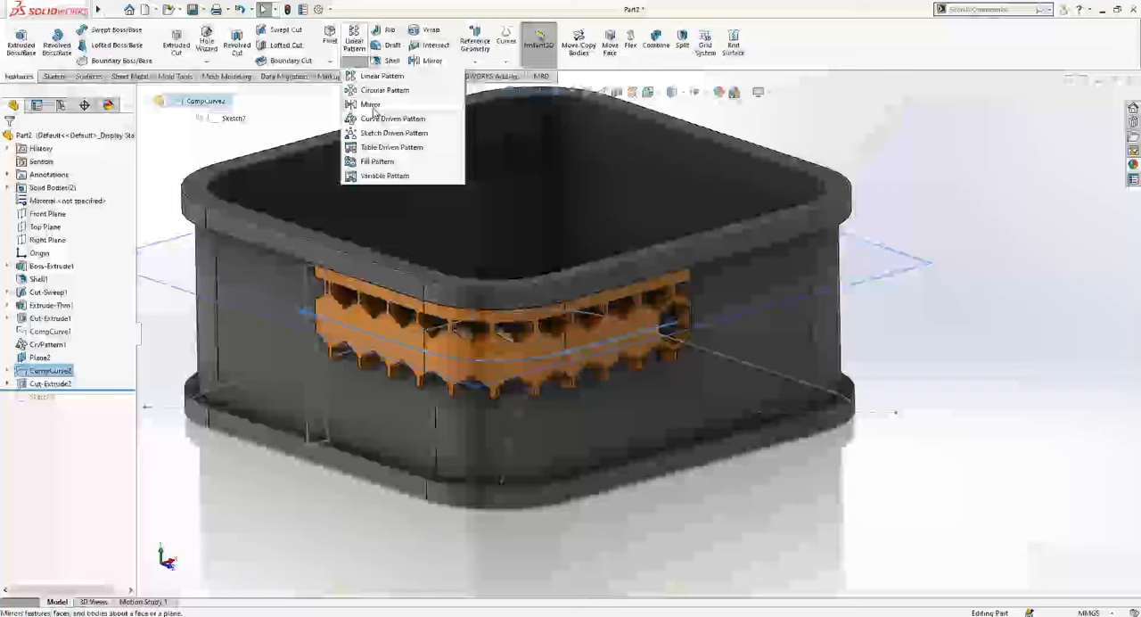
{"action": "left_click", "coordinate": [394, 132]}
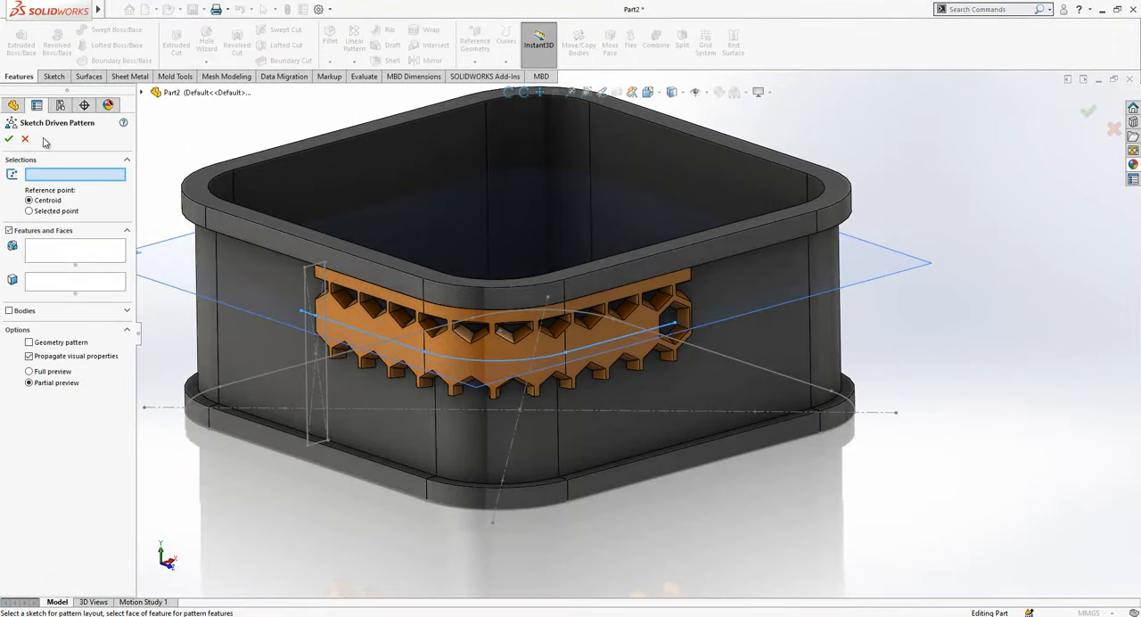
{"action": "left_click", "coordinate": [353, 50]}
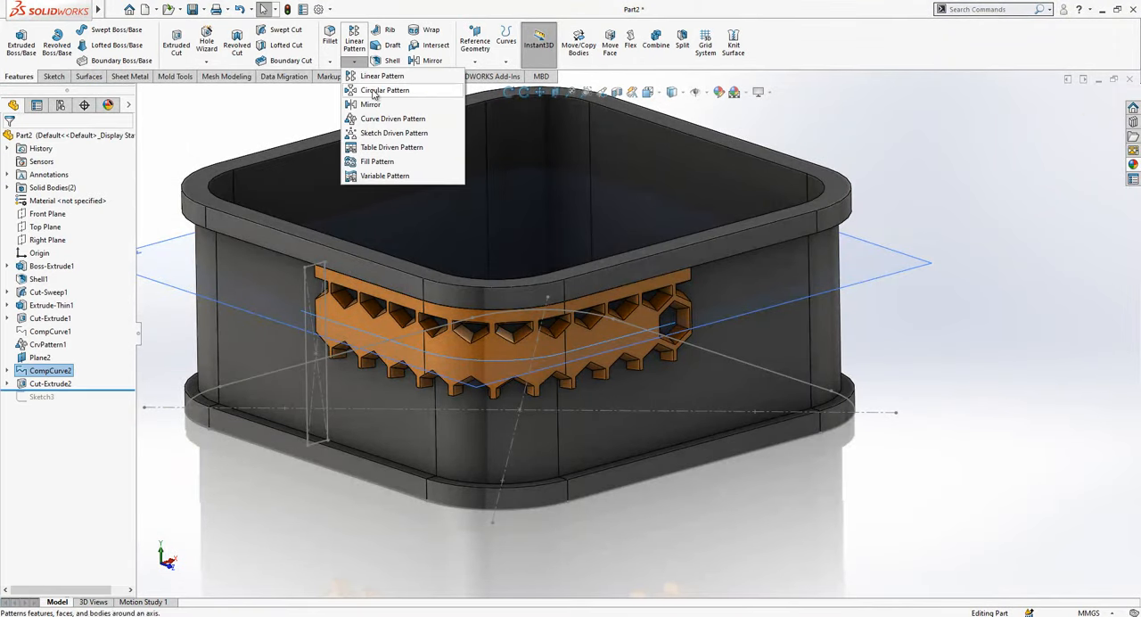
Step: Pattern Cut-Extrude2 along CompCurve2 with 12 equally spaced instances
{"action": "left_click", "coordinate": [392, 118]}
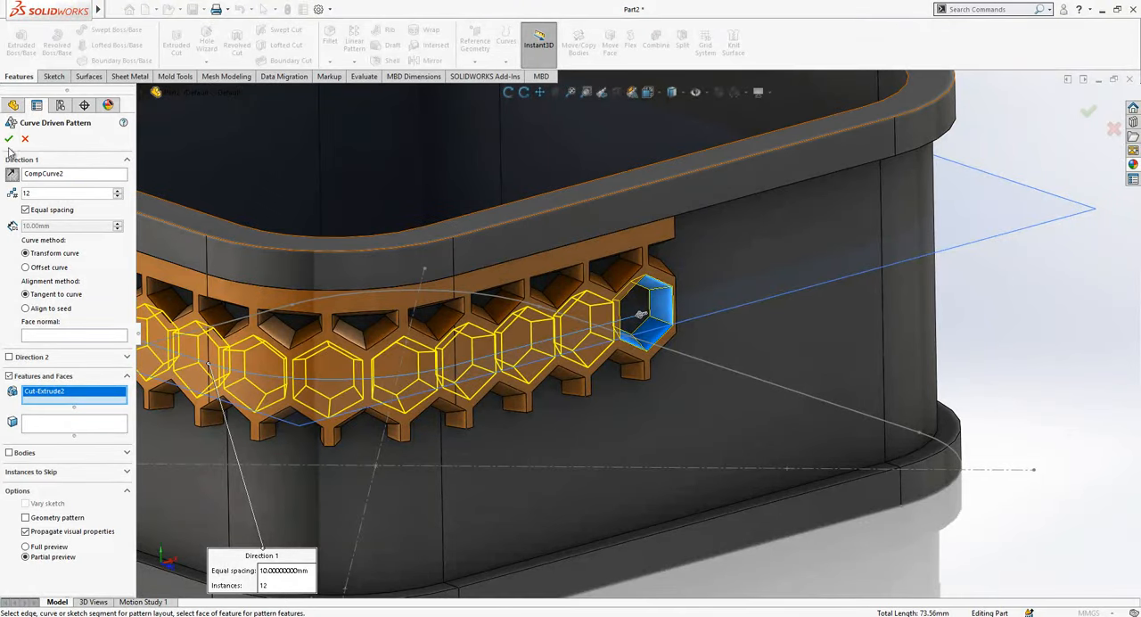
{"action": "left_click", "coordinate": [9, 139]}
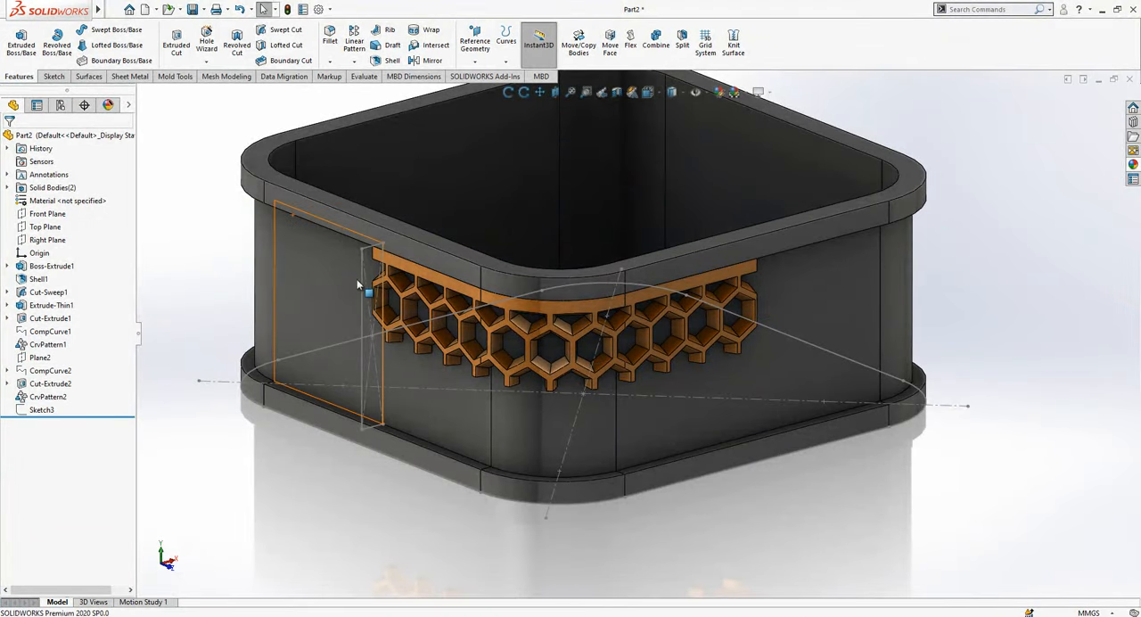
{"action": "left_click", "coordinate": [48, 293]}
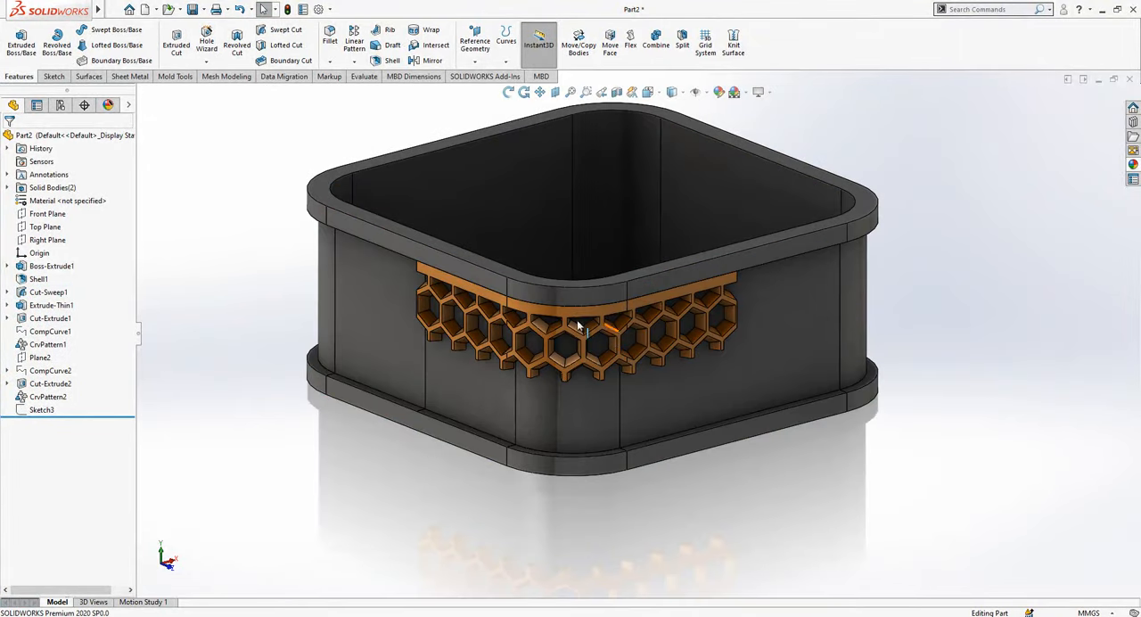
Step: Hide the box body and create Plane3 offset from the Top Plane
{"action": "left_click", "coordinate": [50, 266]}
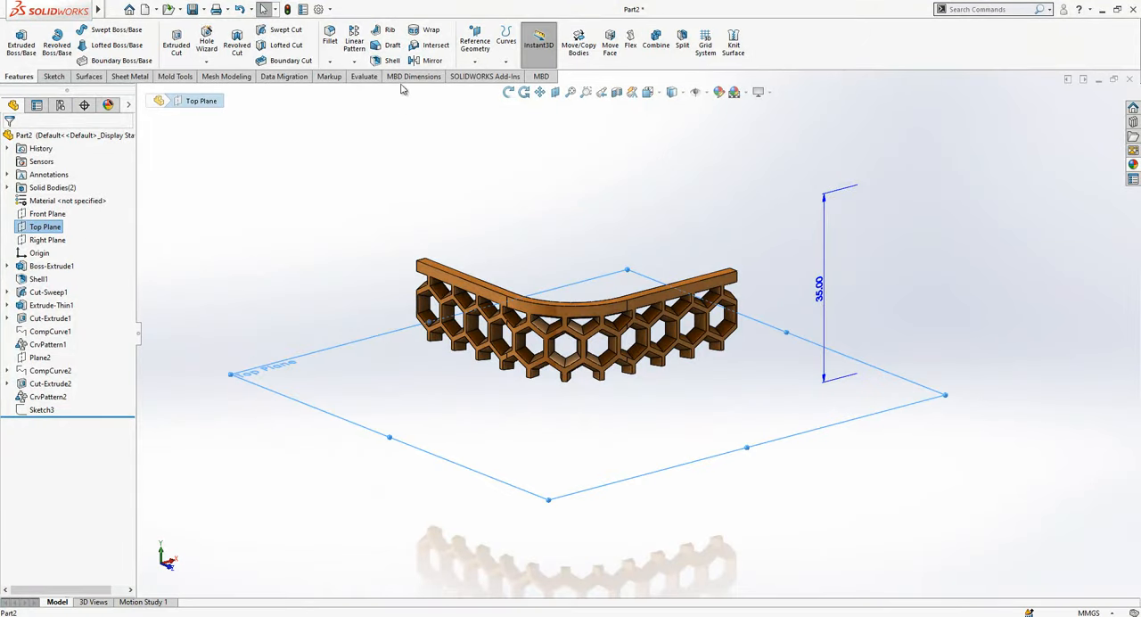
{"action": "left_click", "coordinate": [432, 44]}
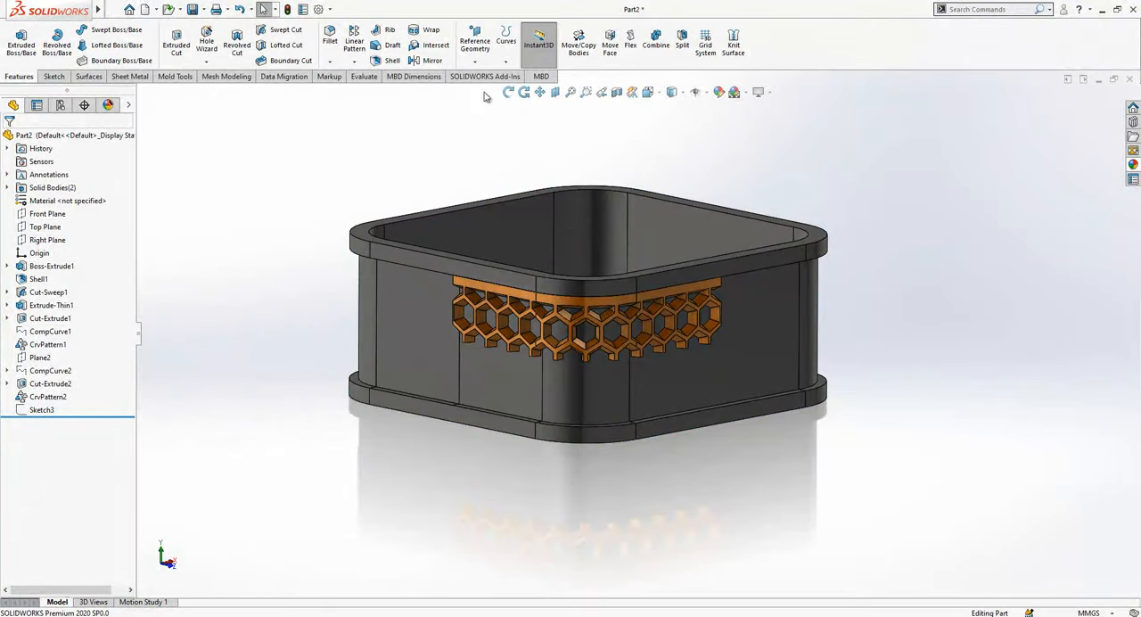
{"action": "left_click", "coordinate": [47, 226]}
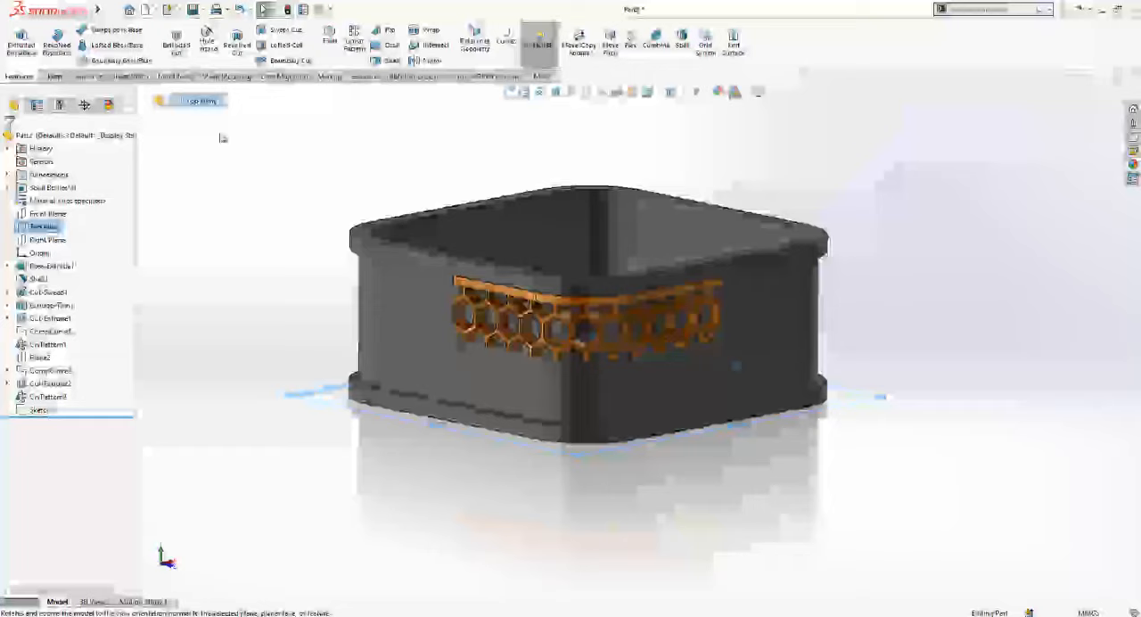
{"action": "left_click", "coordinate": [475, 41]}
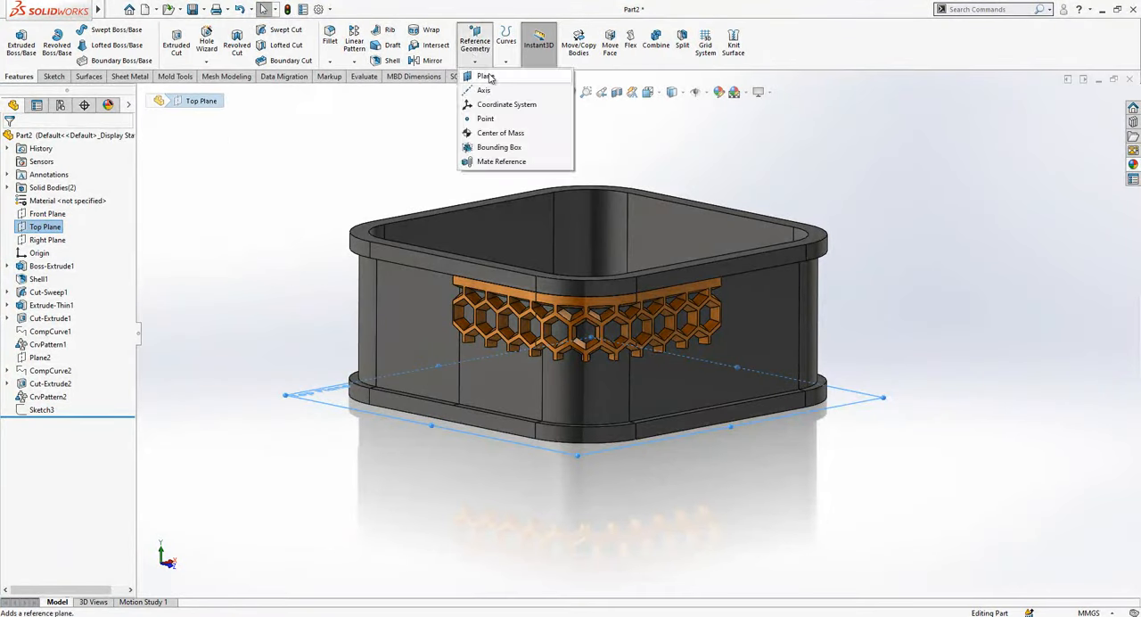
{"action": "left_click", "coordinate": [486, 75]}
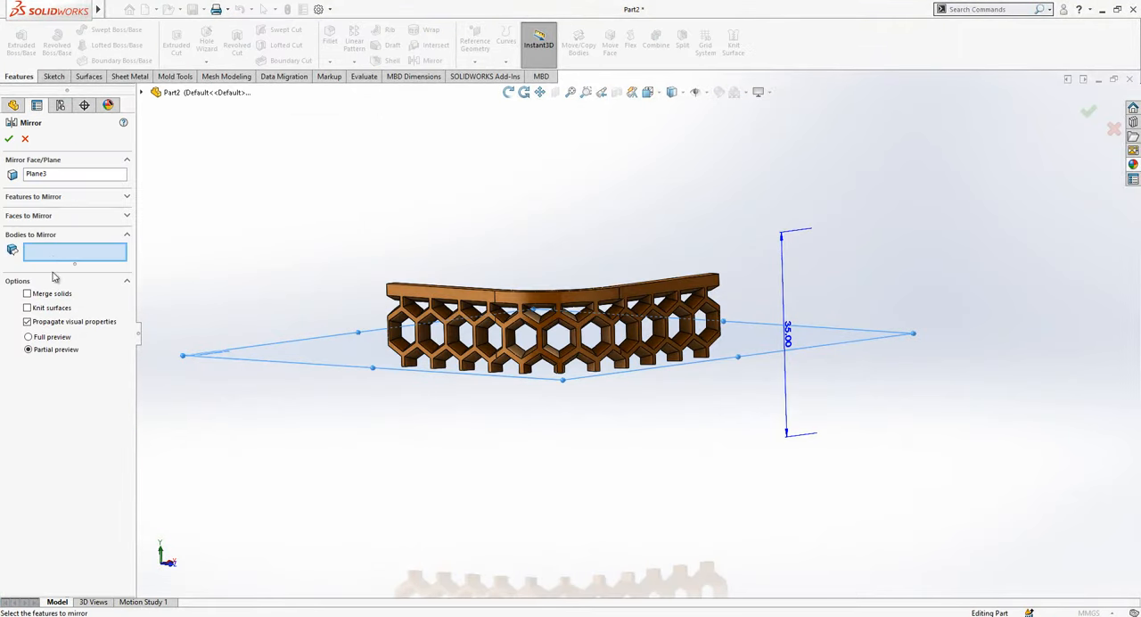
Step: Mirror the lattice body across Plane3 to double the honeycomb height
{"action": "left_click", "coordinate": [9, 139]}
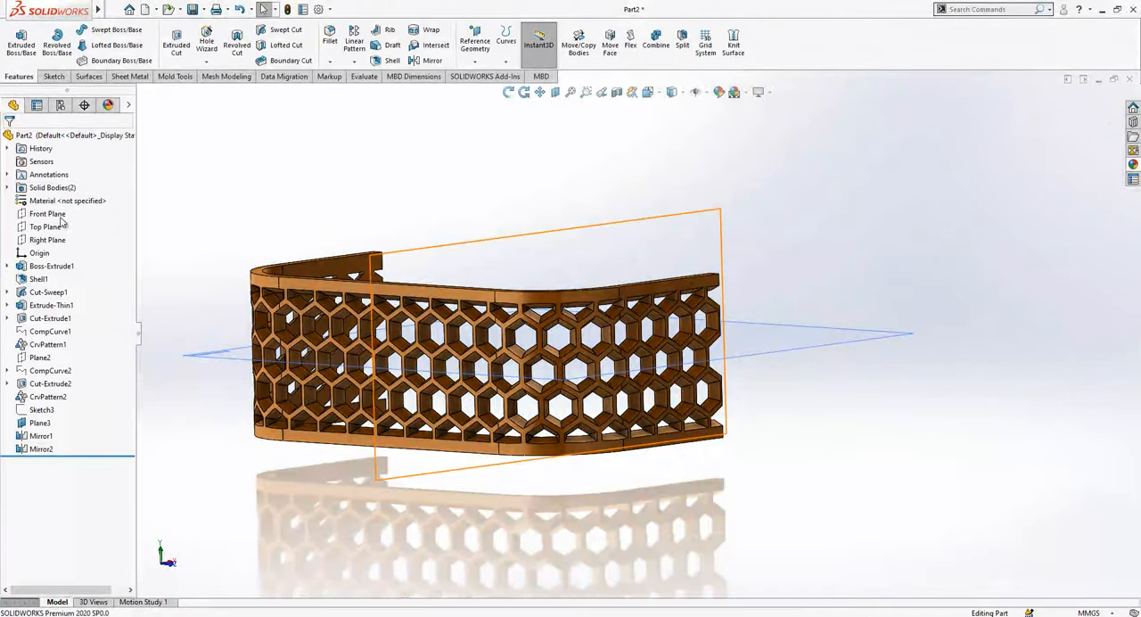
Step: Mirror the Mirror2 body across the Right Plane so the band wraps all walls
{"action": "left_click", "coordinate": [46, 239]}
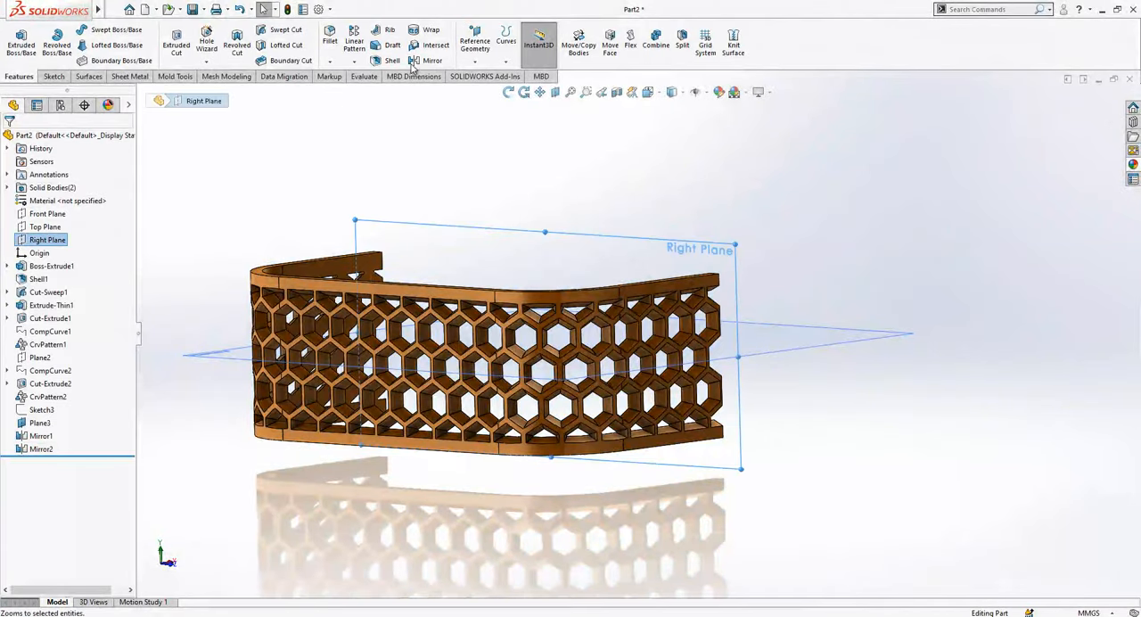
{"action": "left_click", "coordinate": [432, 61]}
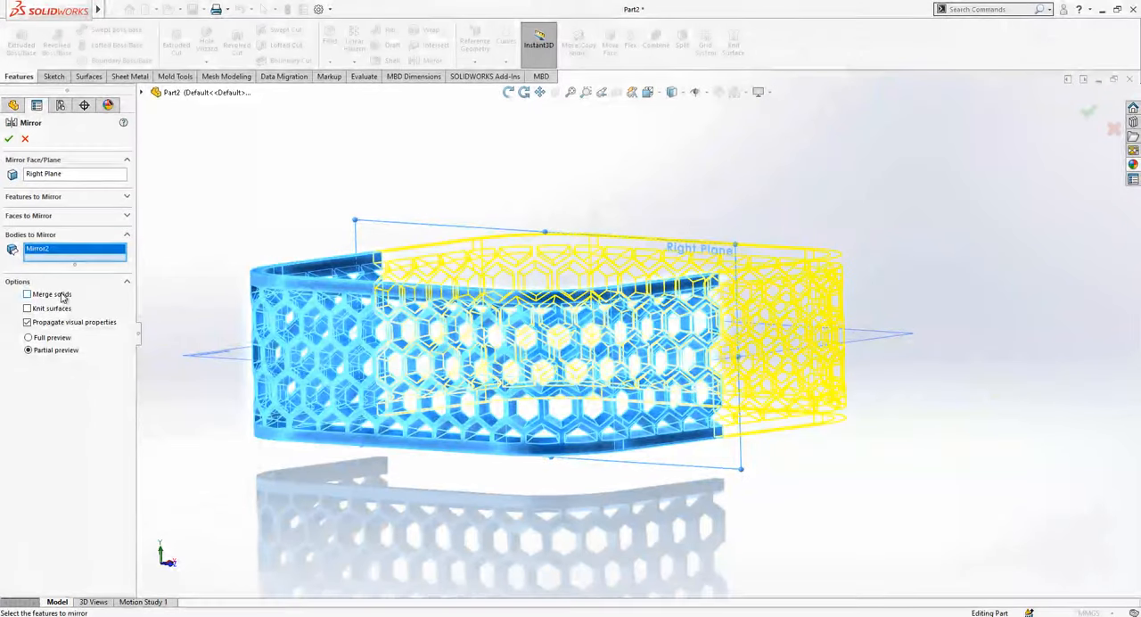
{"action": "left_click", "coordinate": [9, 139]}
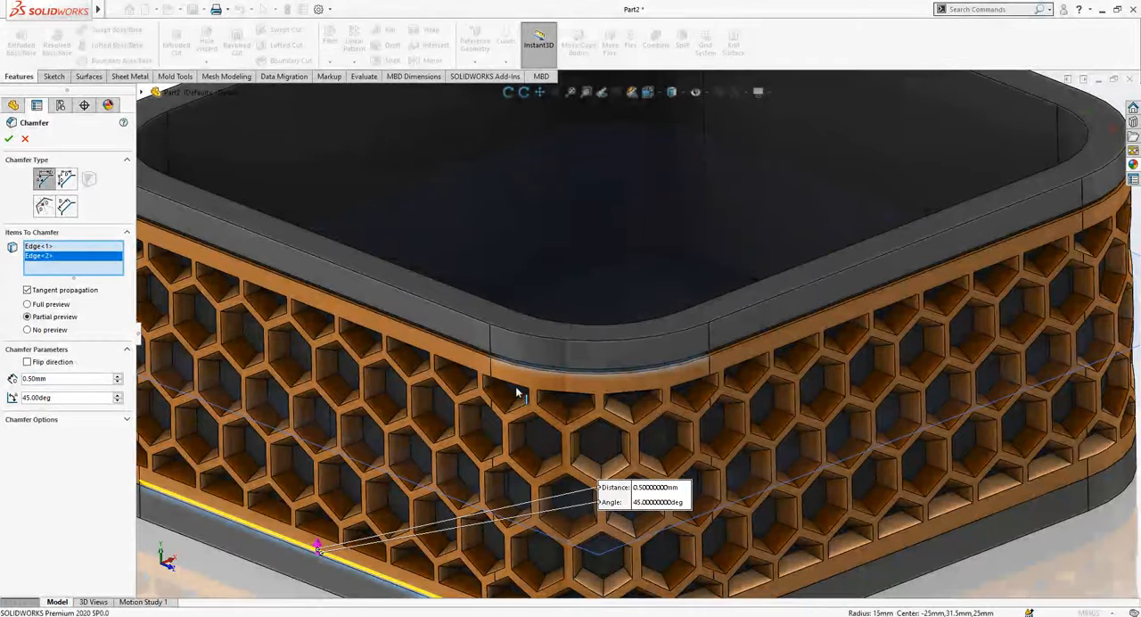
Step: Confirm the rim chamfer and add another 0.50 mm × 45° chamfer on the outer rim
{"action": "left_click", "coordinate": [9, 139]}
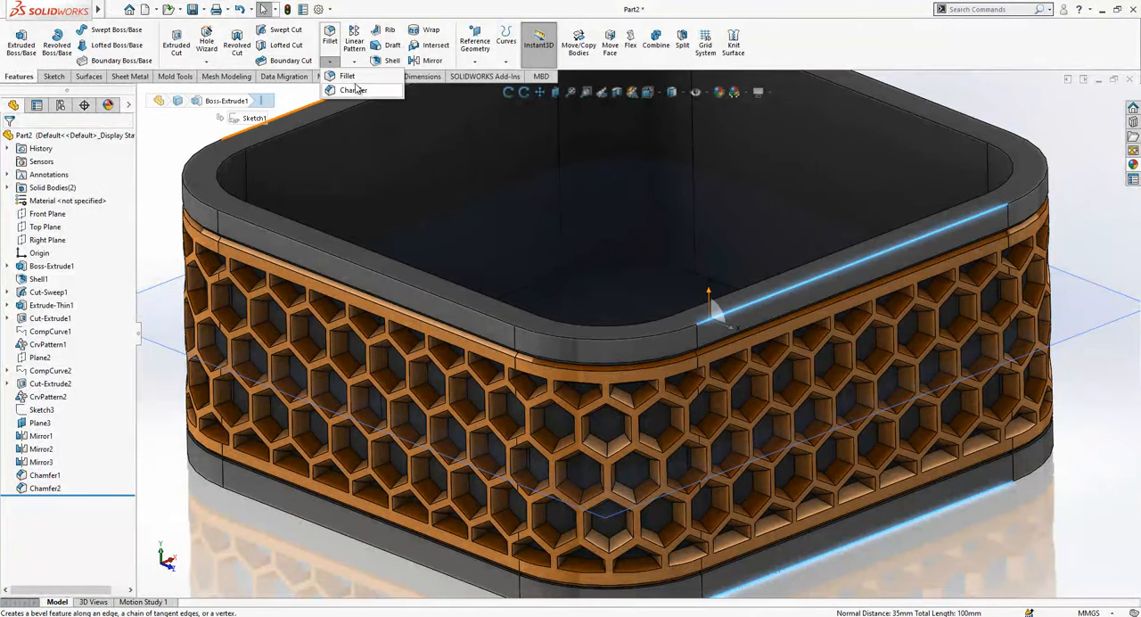
{"action": "left_click", "coordinate": [353, 89]}
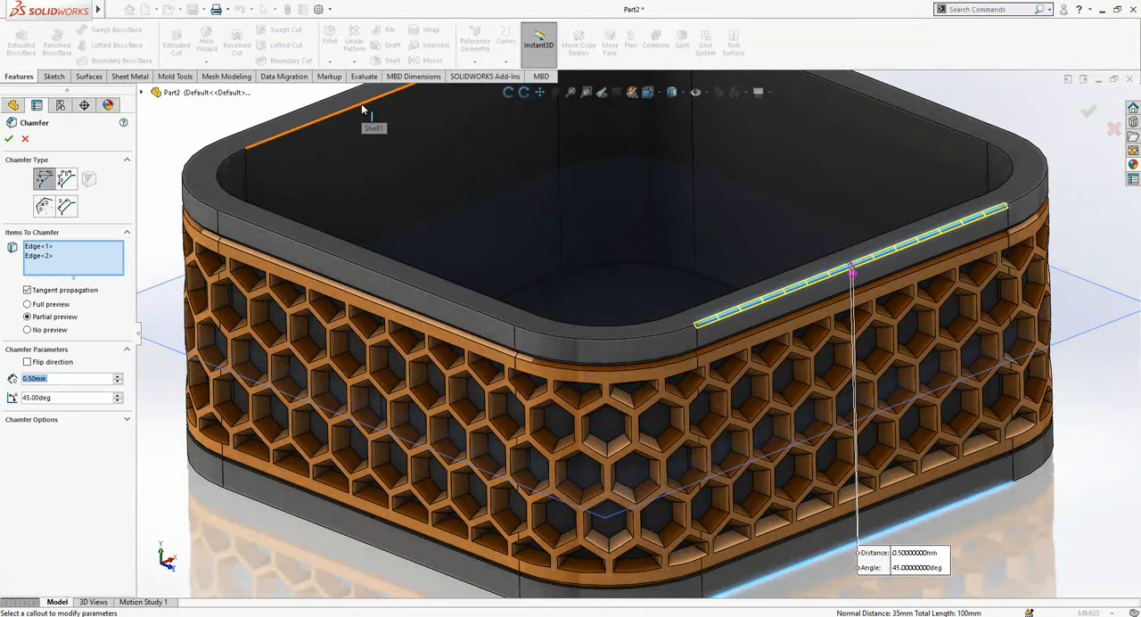
{"action": "left_click", "coordinate": [9, 139]}
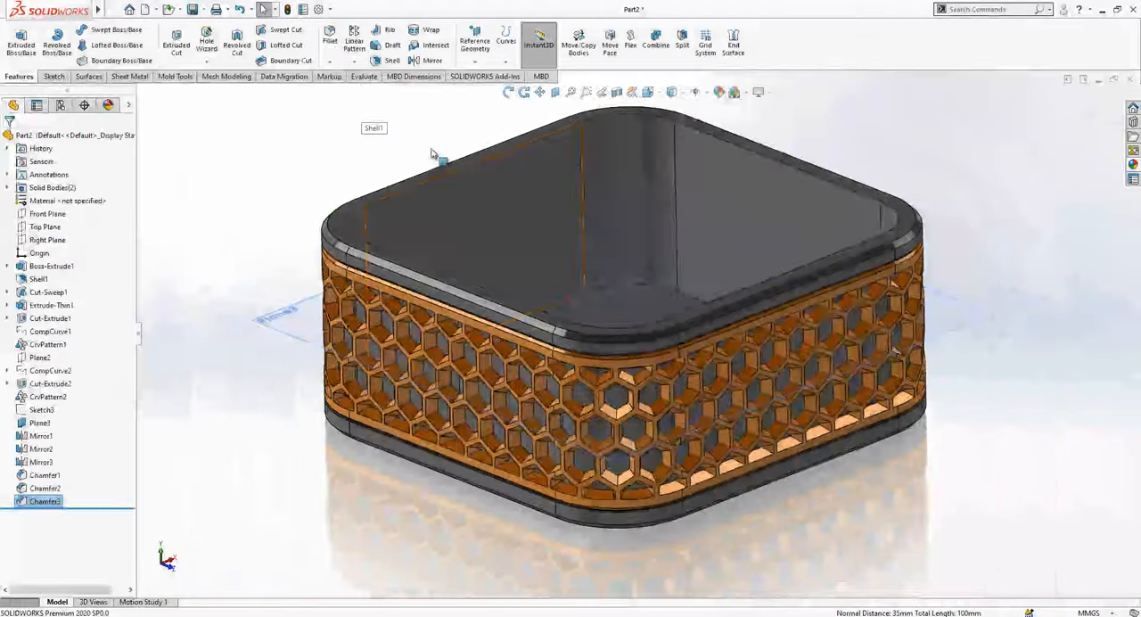
Step: Start a chamfer on the inner rim edge, entering 60
{"action": "left_click", "coordinate": [339, 60]}
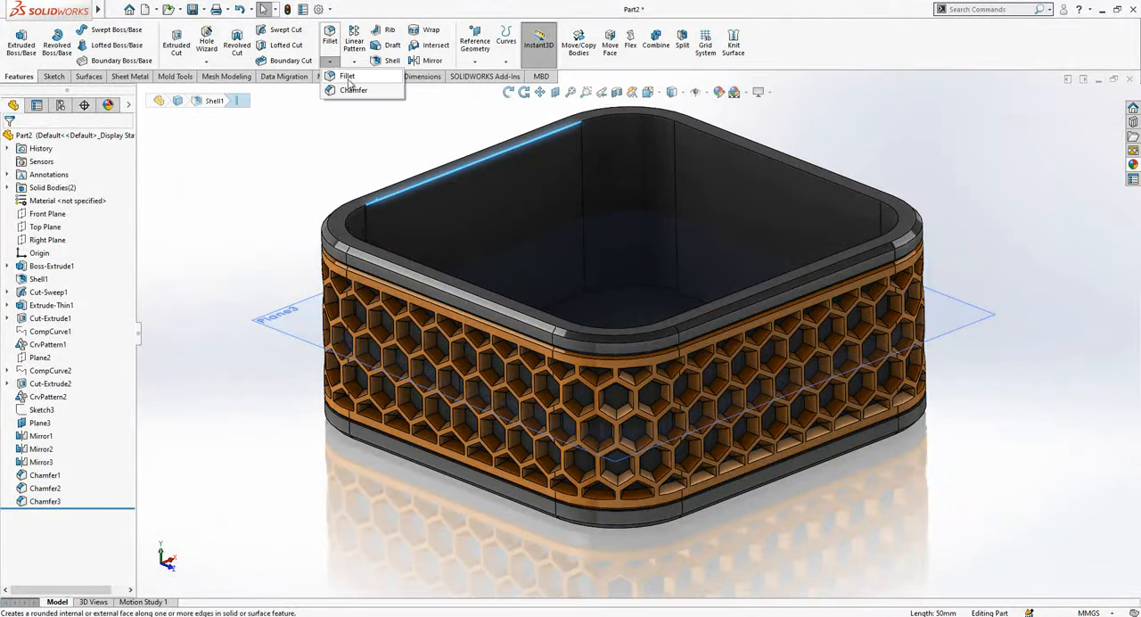
{"action": "left_click", "coordinate": [353, 89]}
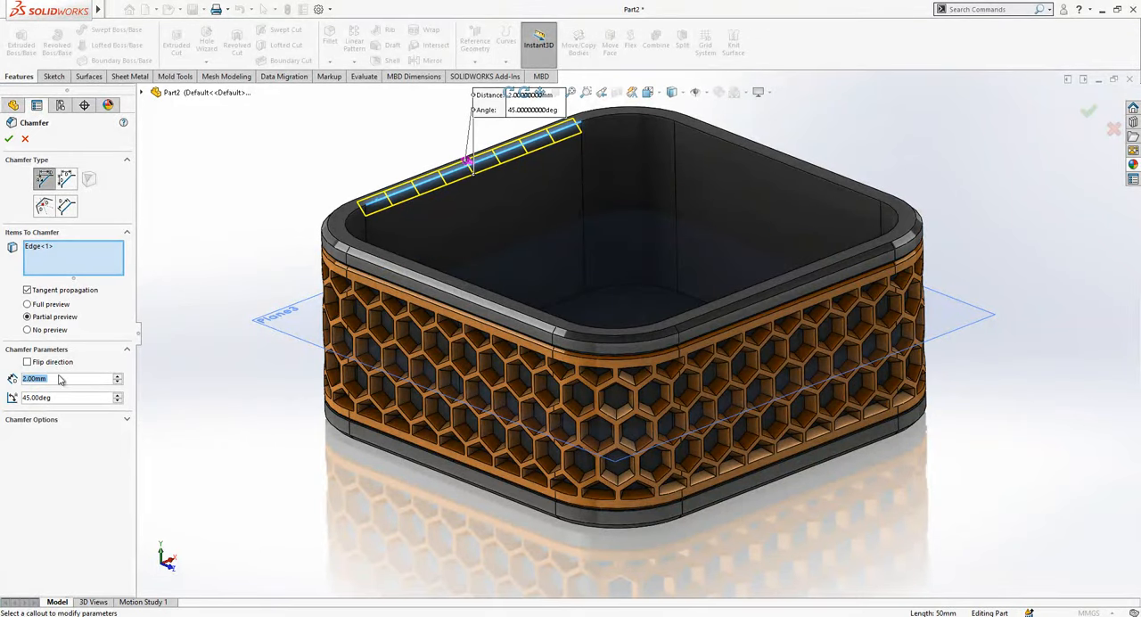
{"action": "type", "text": "60"}
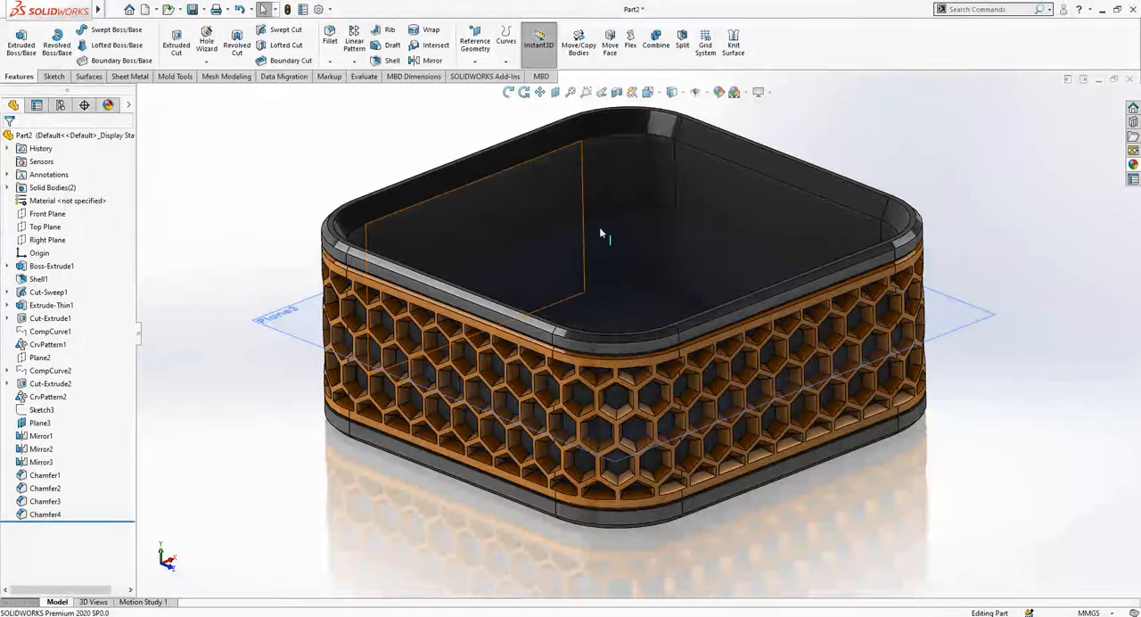
{"action": "left_click", "coordinate": [41, 421]}
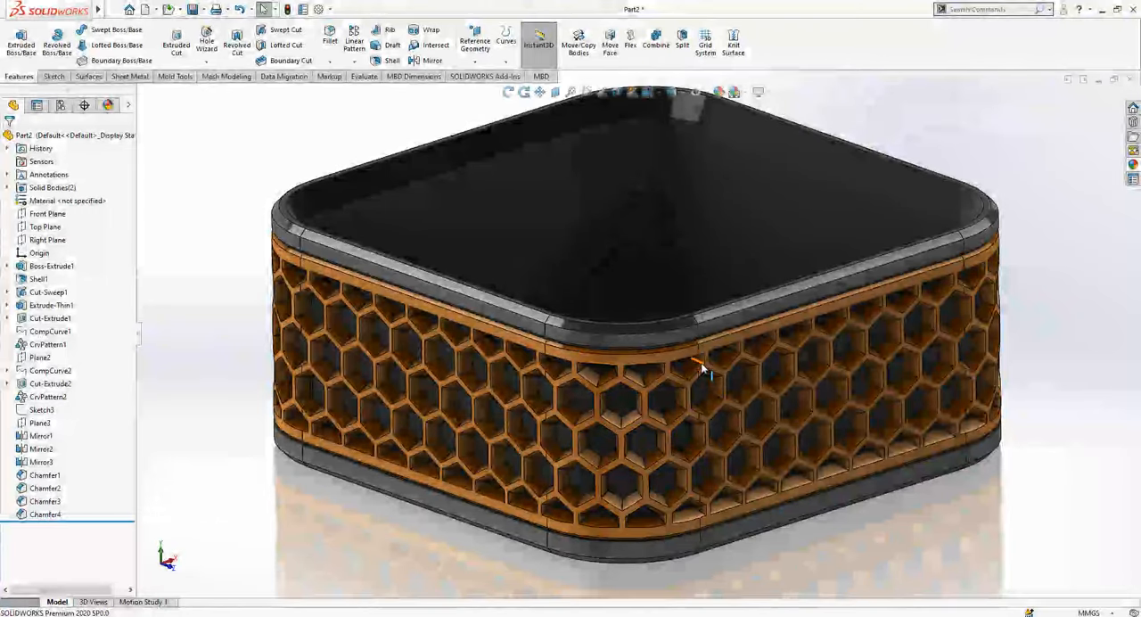
{"action": "mouse_move", "coordinate": [702, 364]}
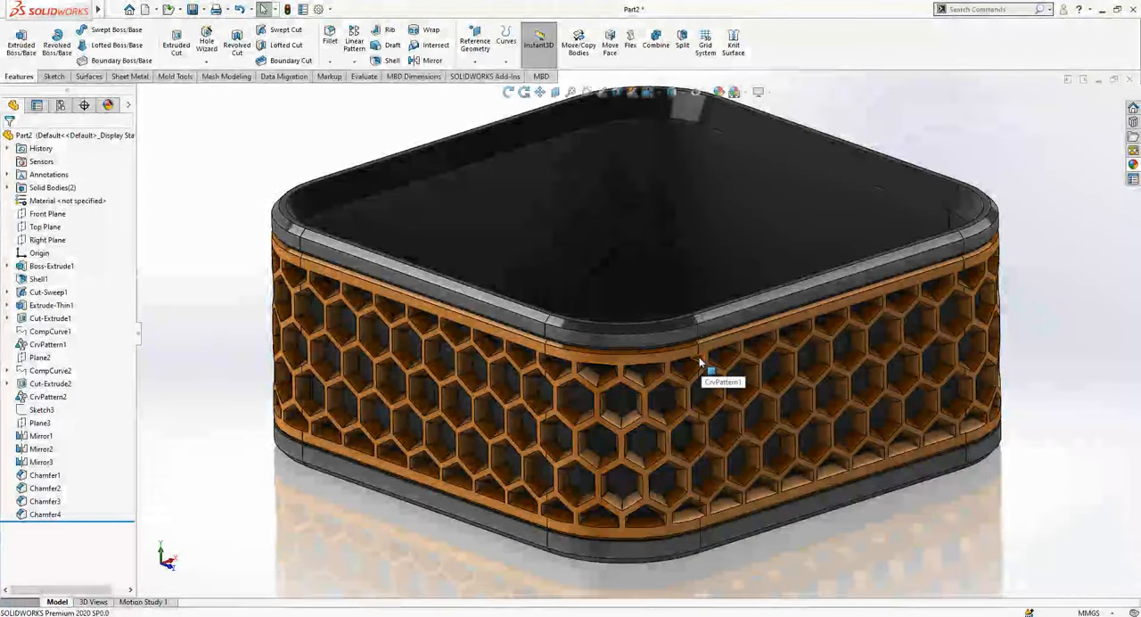